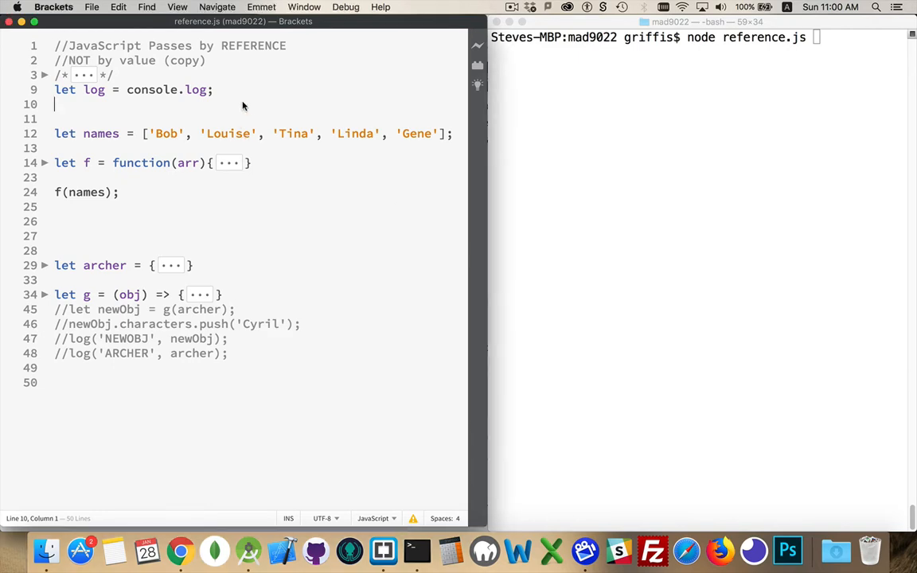
Write the primitive example let x = "a", let z = x, then z = "b"
{"action": "type", "text": "let"}
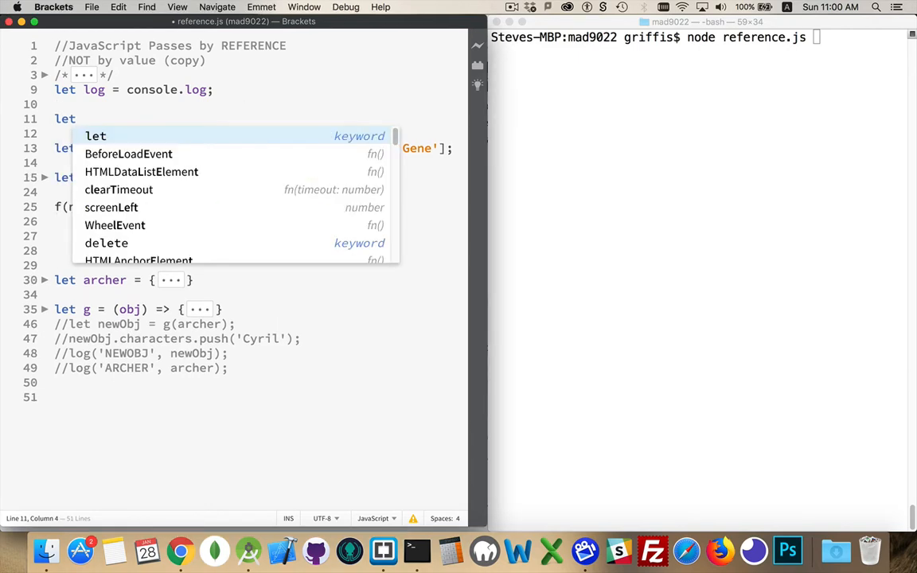
{"action": "type", "text": "x = \"a\";"}
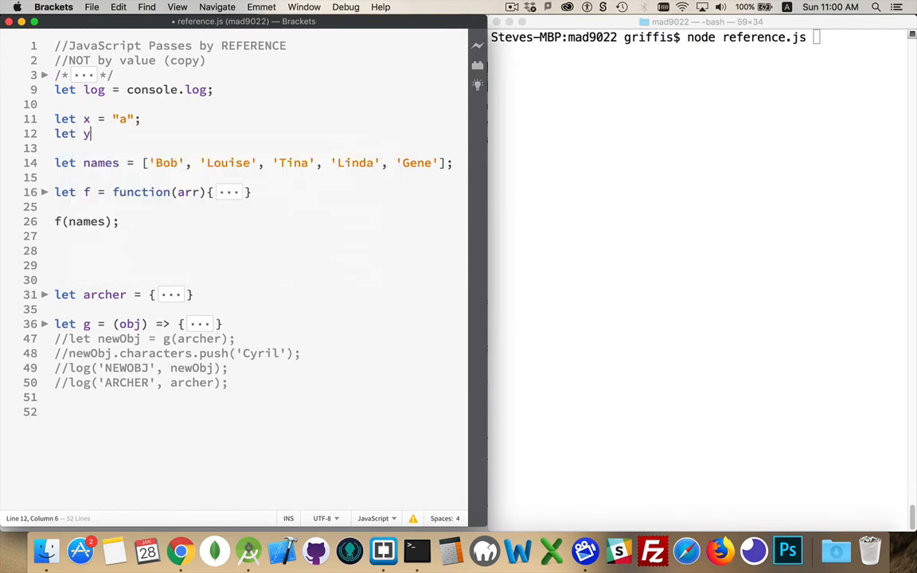
{"action": "type", "text": "= \"a\";"}
{"action": "left_click", "coordinate": [256, 148]}
{"action": "type", "text": "l"}
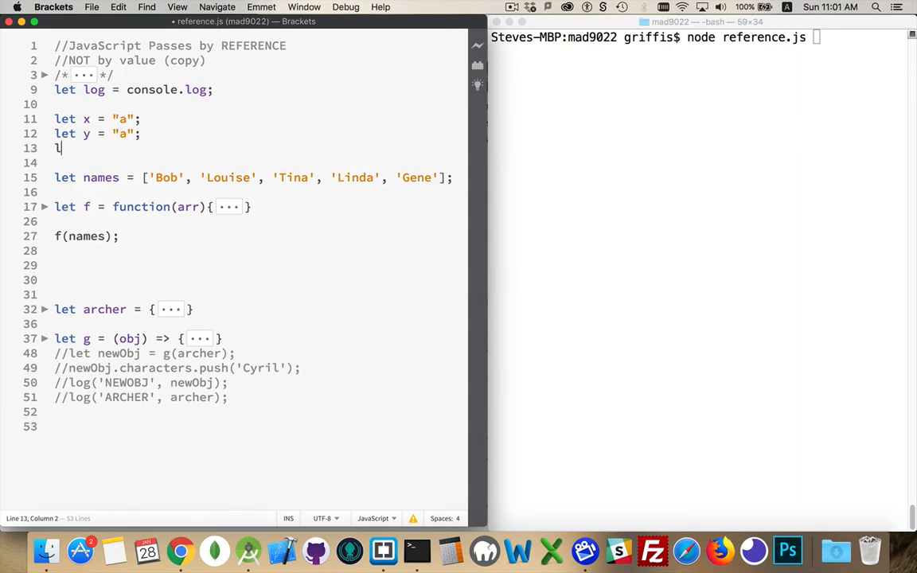
{"action": "type", "text": "et z ="}
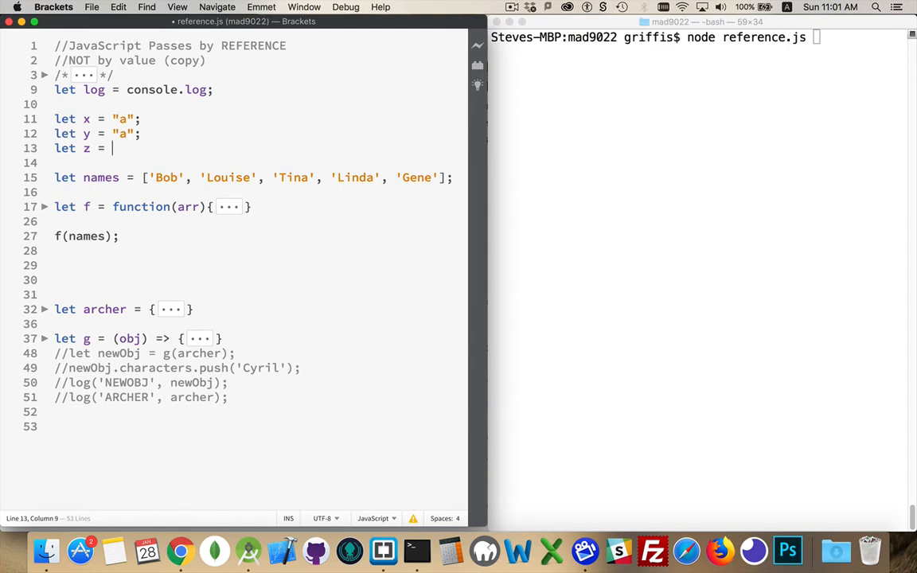
{"action": "type", "text": "x;"}
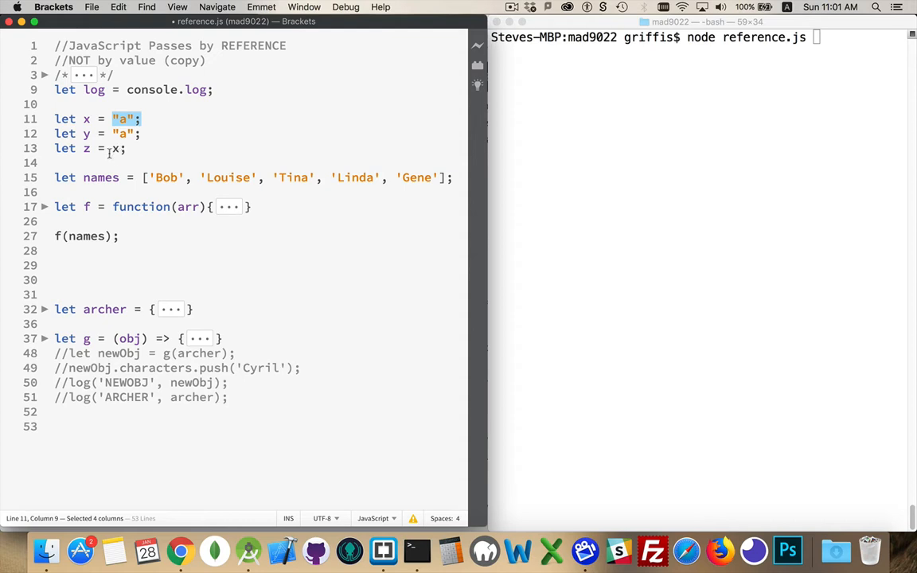
{"action": "type", "text": "z"}
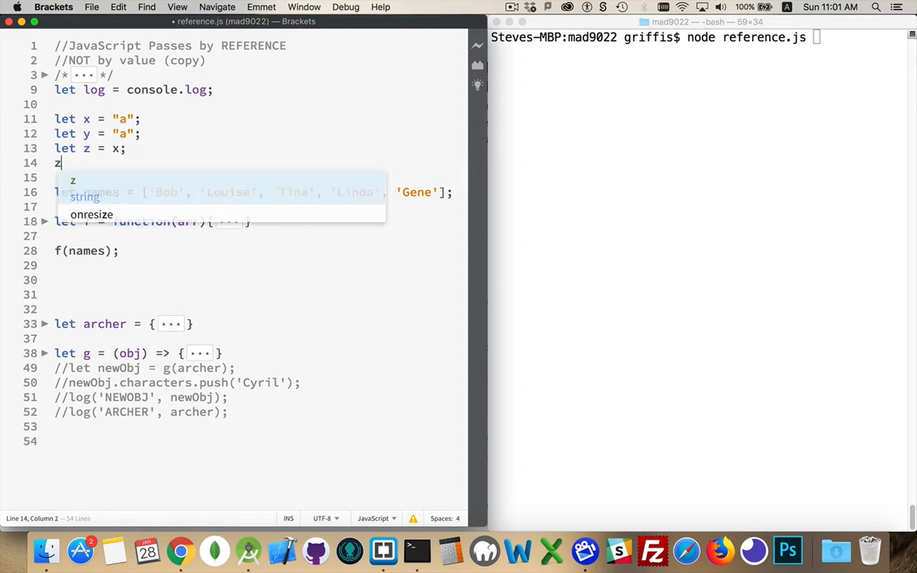
{"action": "type", "text": "= \"b\""}
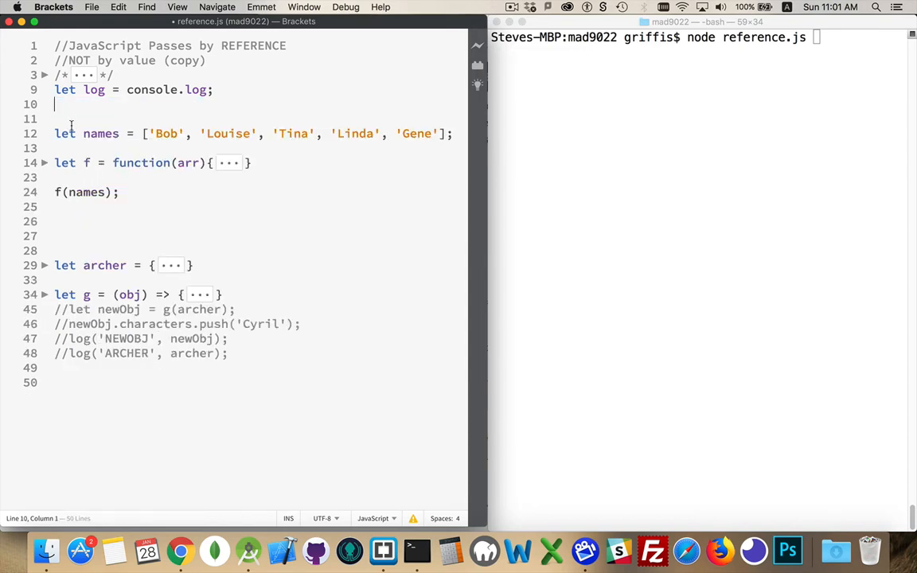
Delete the blank line above names and unfold function f's body
{"action": "key", "text": "Backspace"}
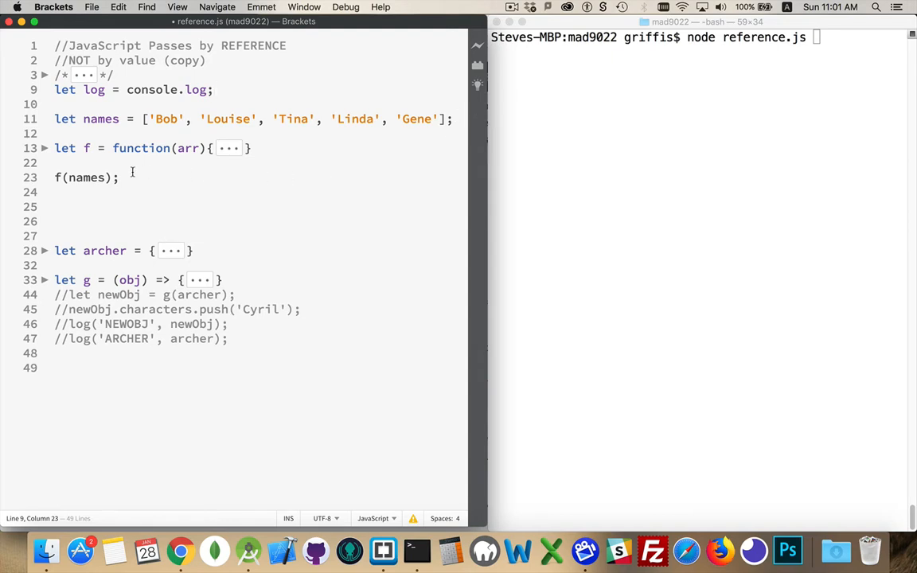
{"action": "double_click", "coordinate": [86, 178]}
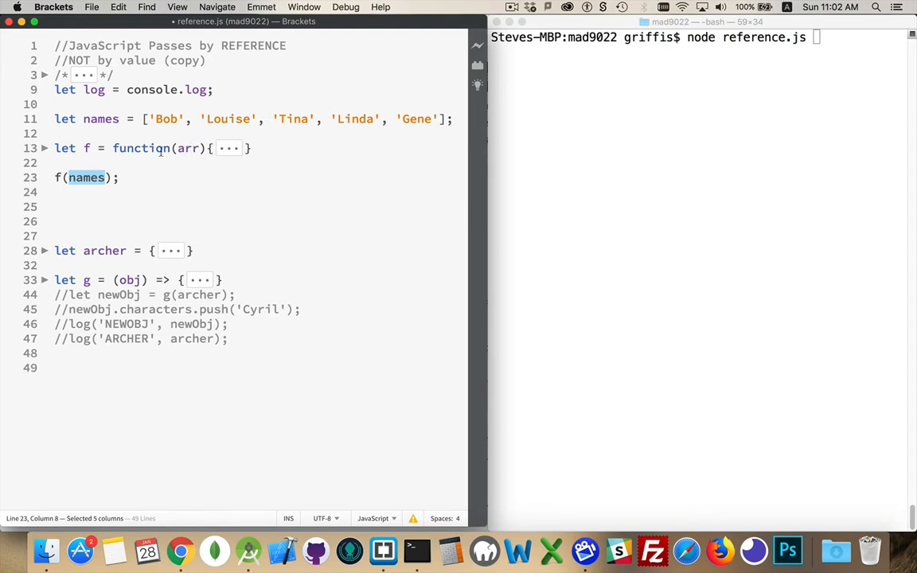
{"action": "left_click", "coordinate": [45, 148]}
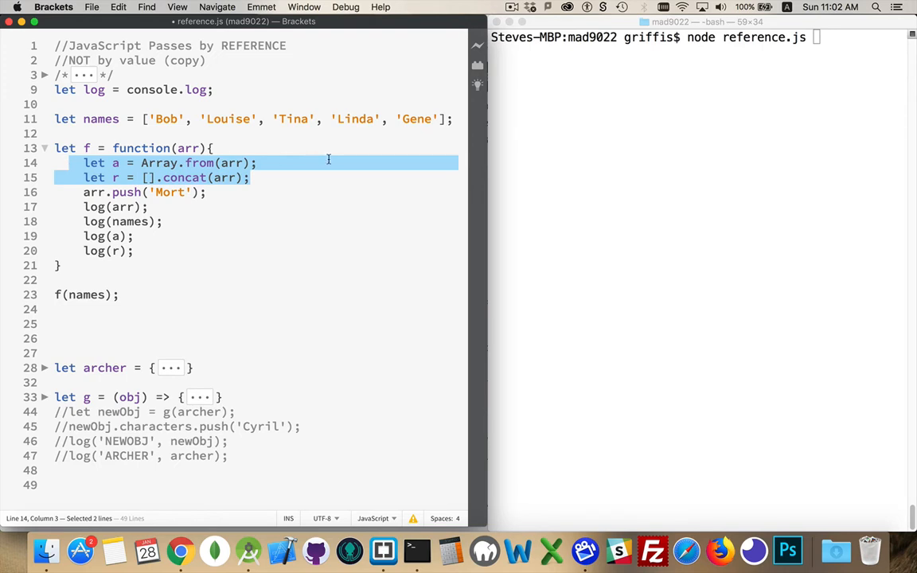
{"action": "mouse_move", "coordinate": [168, 153]}
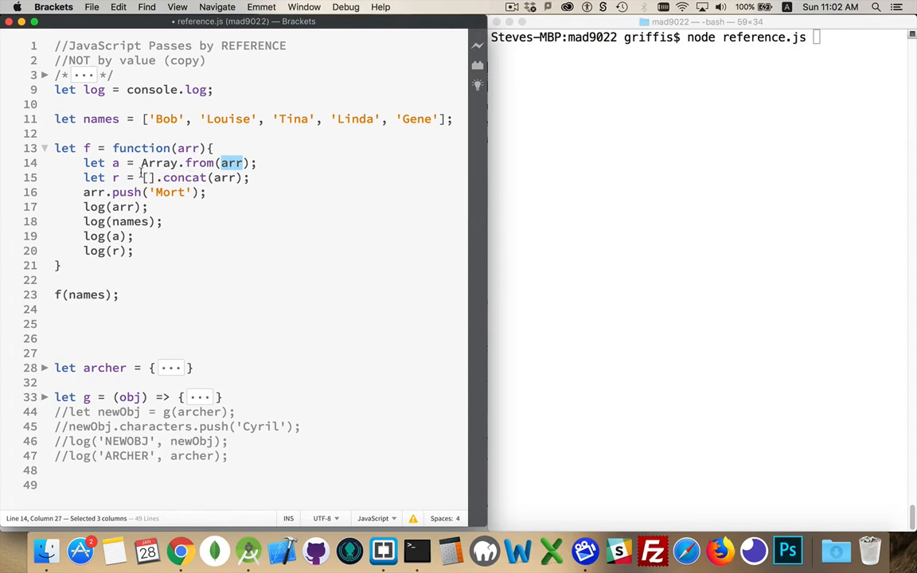
{"action": "mouse_move", "coordinate": [220, 178]}
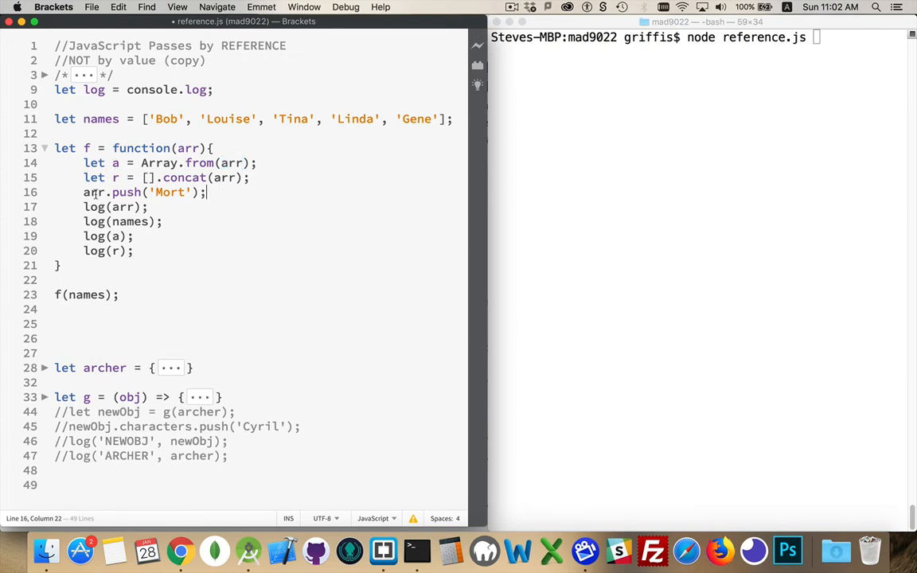
Walk through f's body: the arr.push('Mort') line, the arr parameter, and the names log
{"action": "left_click_drag", "start_coordinate": [83, 191], "coordinate": [205, 191]}
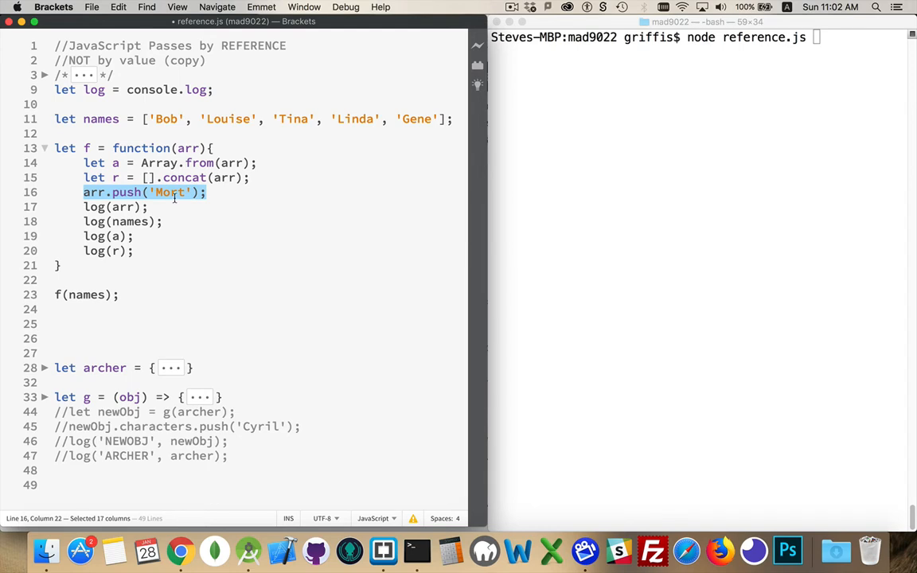
{"action": "double_click", "coordinate": [188, 148]}
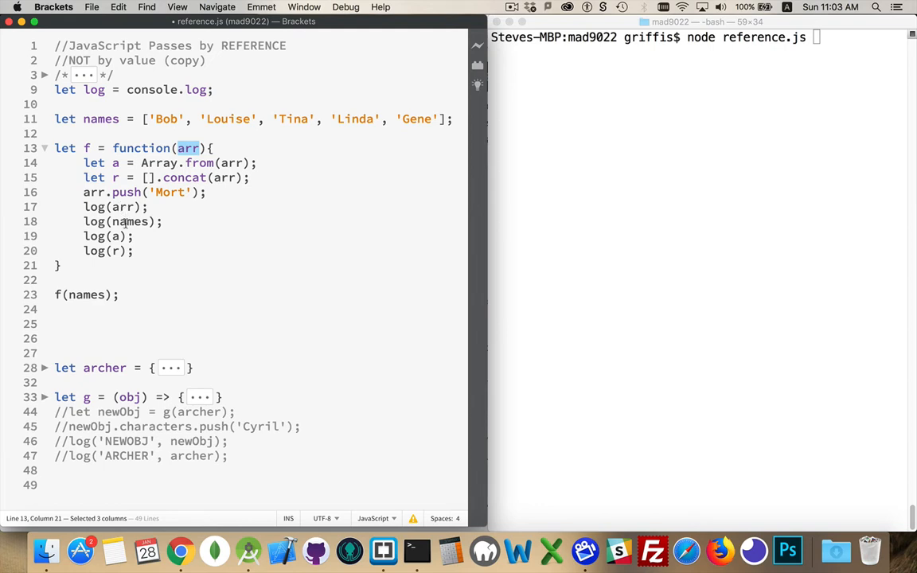
{"action": "double_click", "coordinate": [131, 221]}
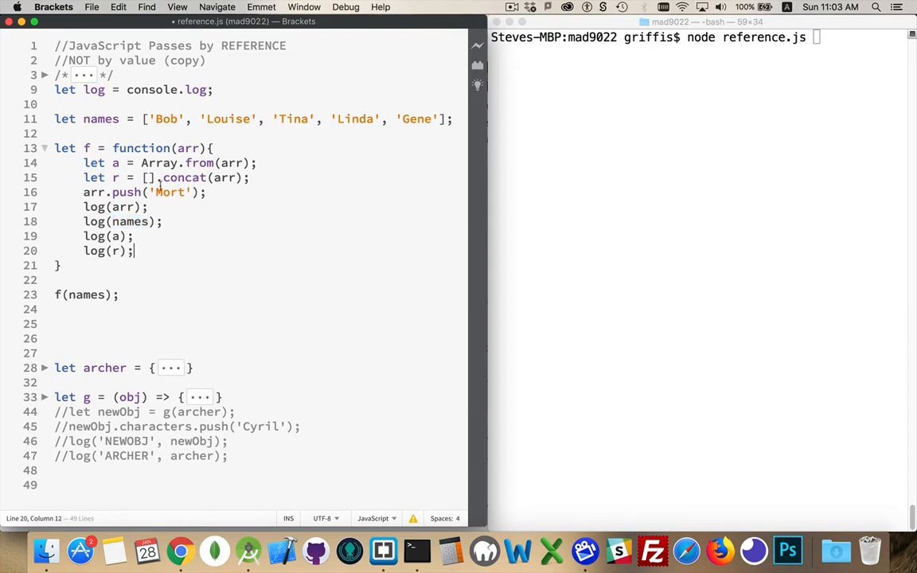
{"action": "mouse_move", "coordinate": [536, 178]}
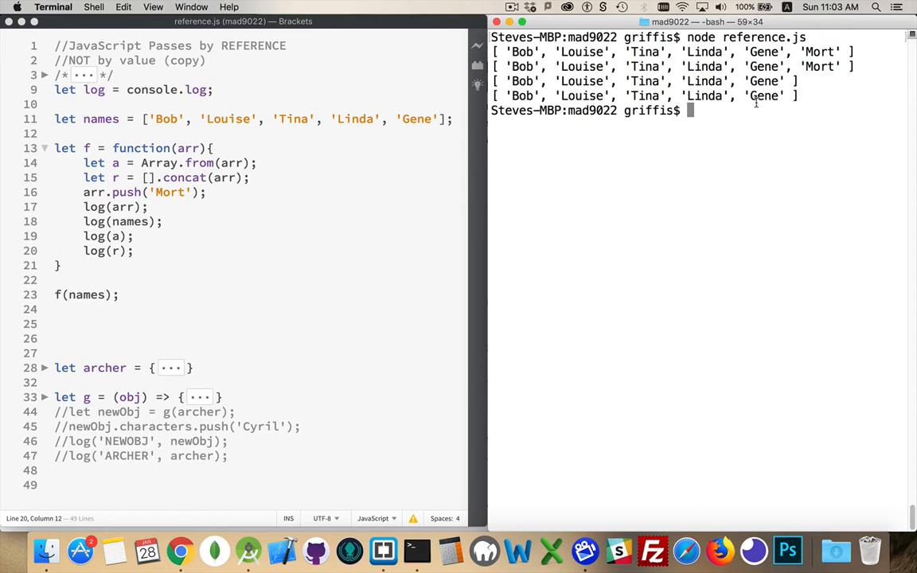
Trace why arr and names both gained Mort, from the push line back to the names declaration
{"action": "double_click", "coordinate": [94, 191]}
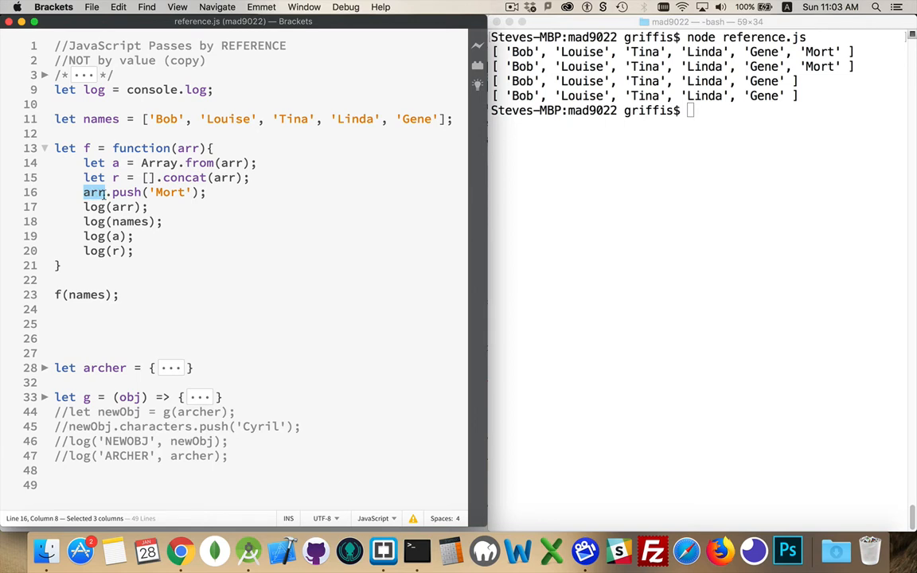
{"action": "double_click", "coordinate": [188, 148]}
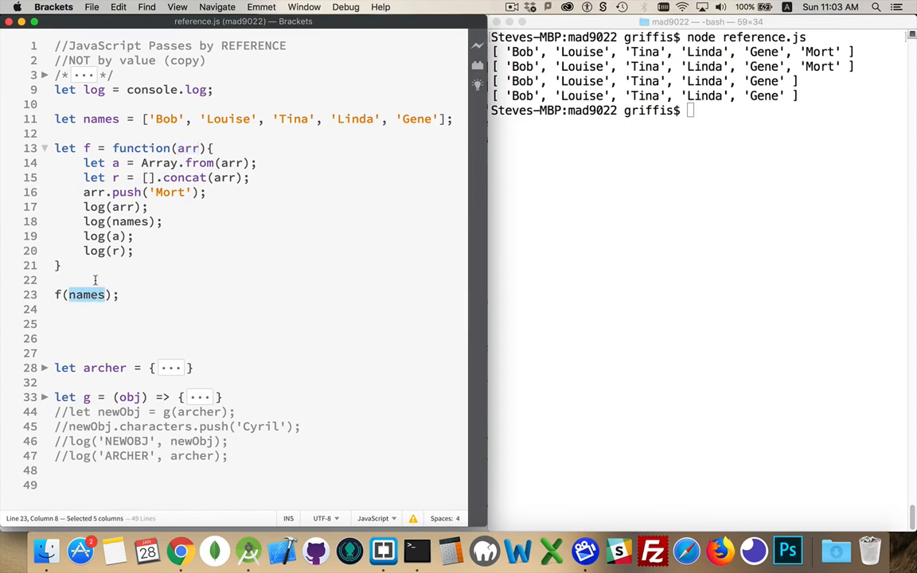
{"action": "double_click", "coordinate": [100, 118]}
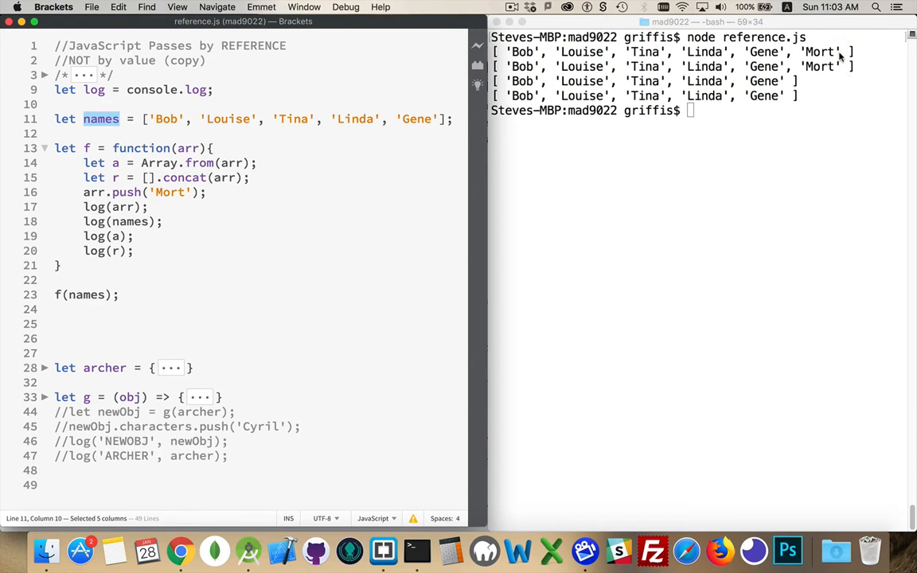
{"action": "mouse_move", "coordinate": [844, 54]}
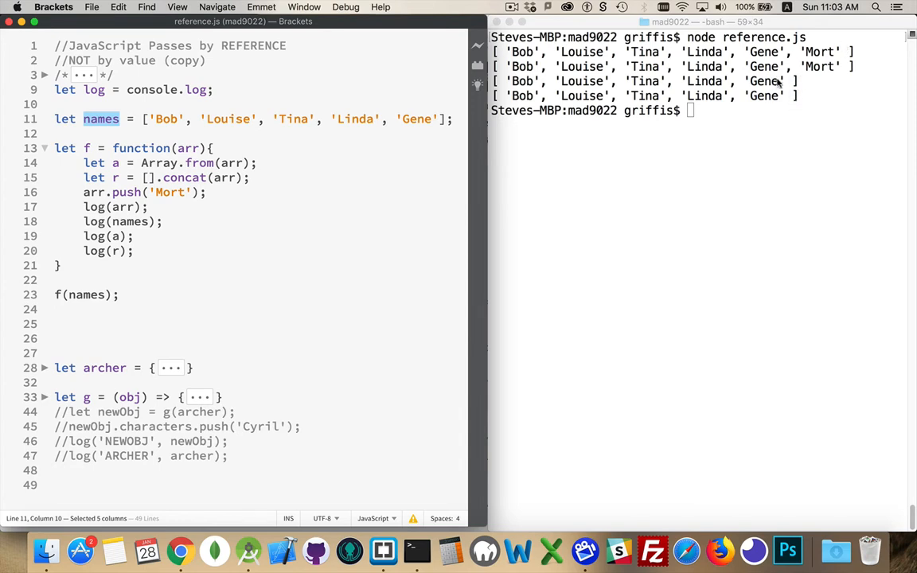
{"action": "mouse_move", "coordinate": [796, 91]}
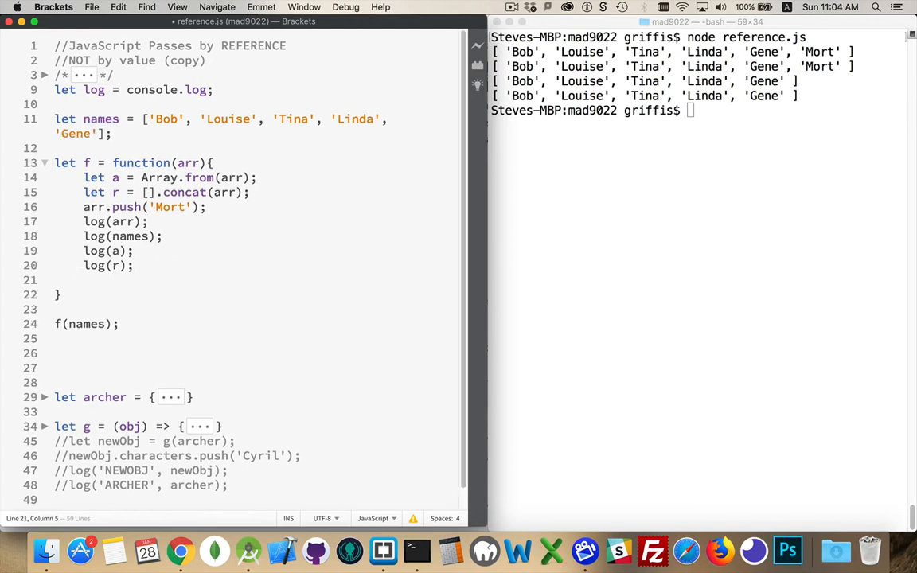
Add a.push('Belcher'); after arr.push('Mort') and rerun node reference.js
{"action": "left_click", "coordinate": [207, 207]}
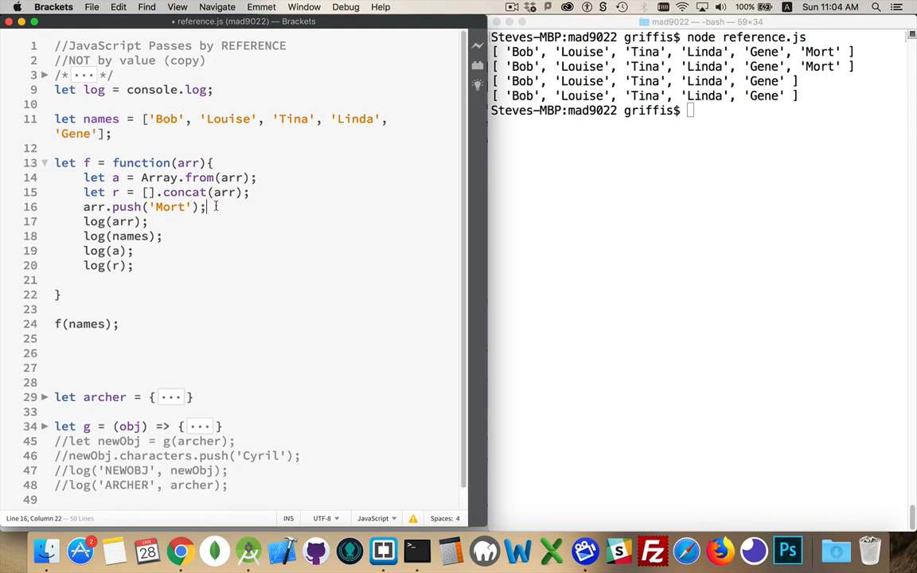
{"action": "type", "text": "a.push('"}
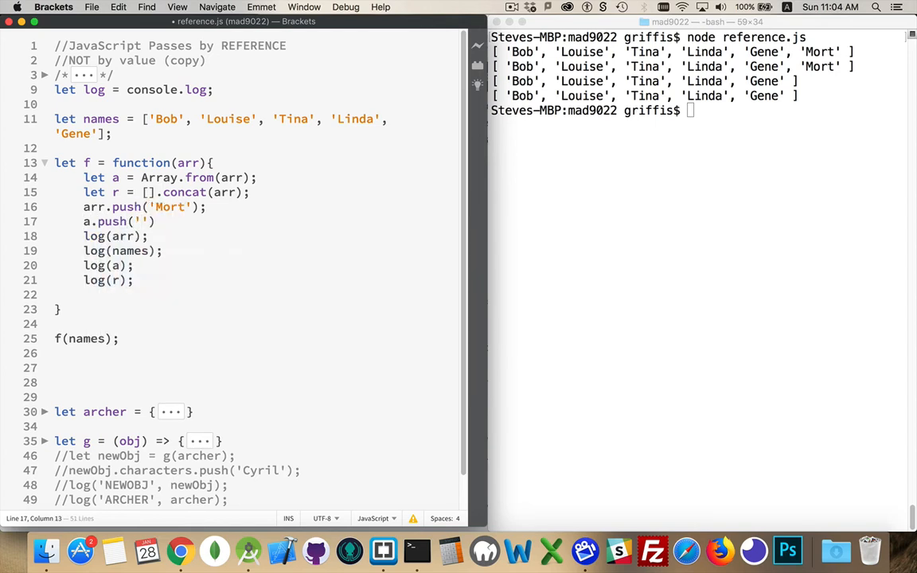
{"action": "type", "text": "Belcher"}
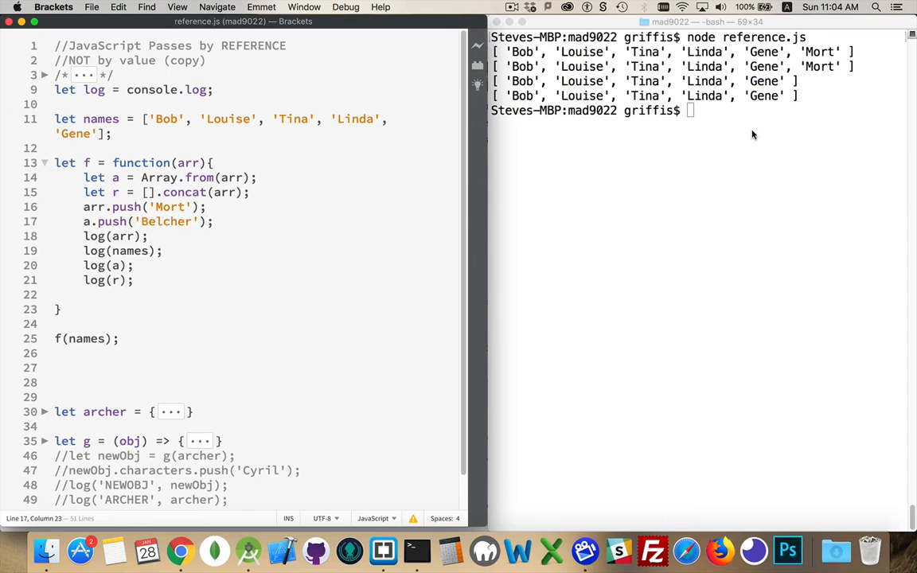
{"action": "type", "text": "node reference.js"}
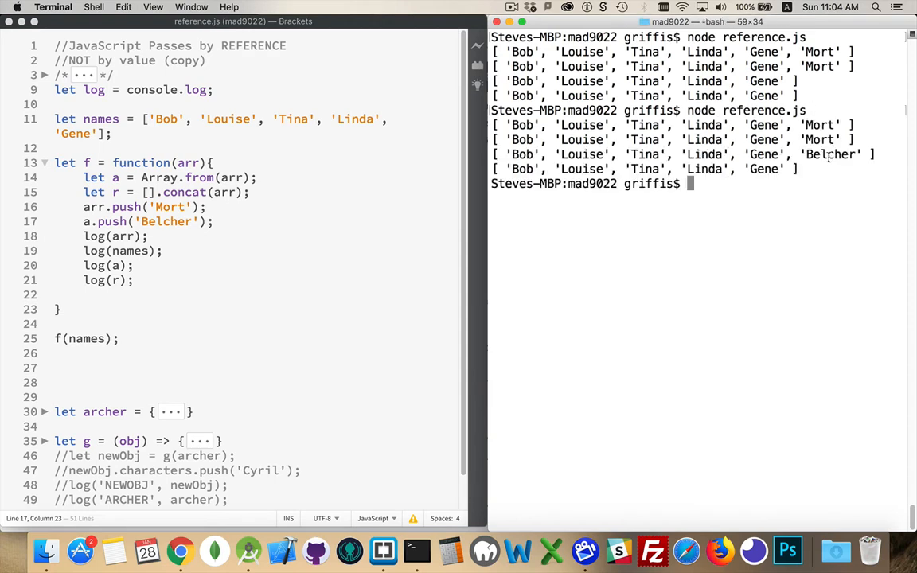
Review Belcher appearing only in copy a, then fold function f's body again
{"action": "double_click", "coordinate": [831, 154]}
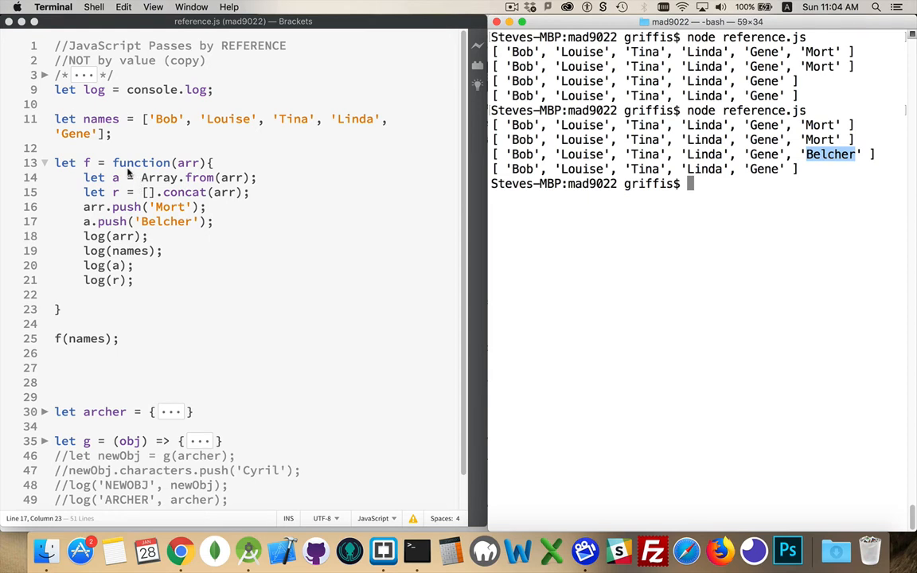
{"action": "mouse_move", "coordinate": [589, 121]}
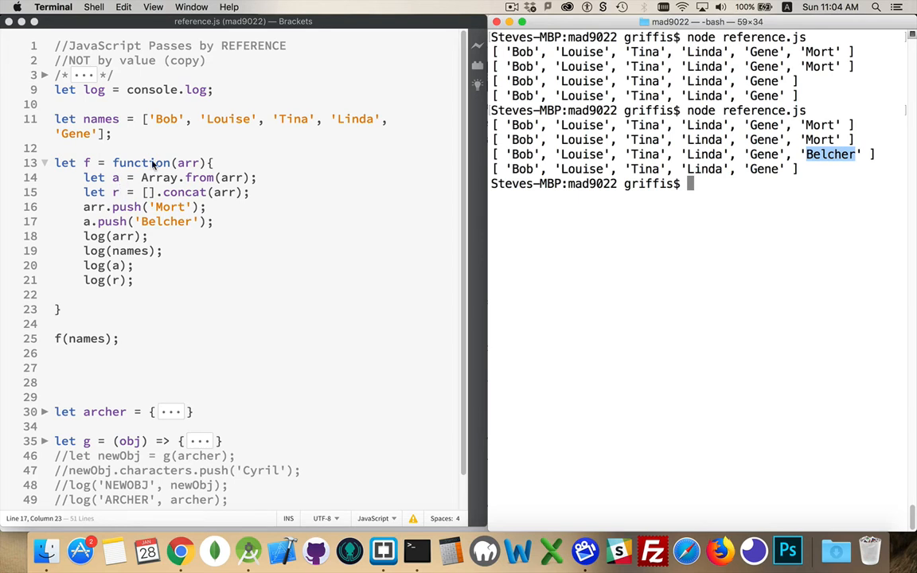
{"action": "mouse_move", "coordinate": [226, 194]}
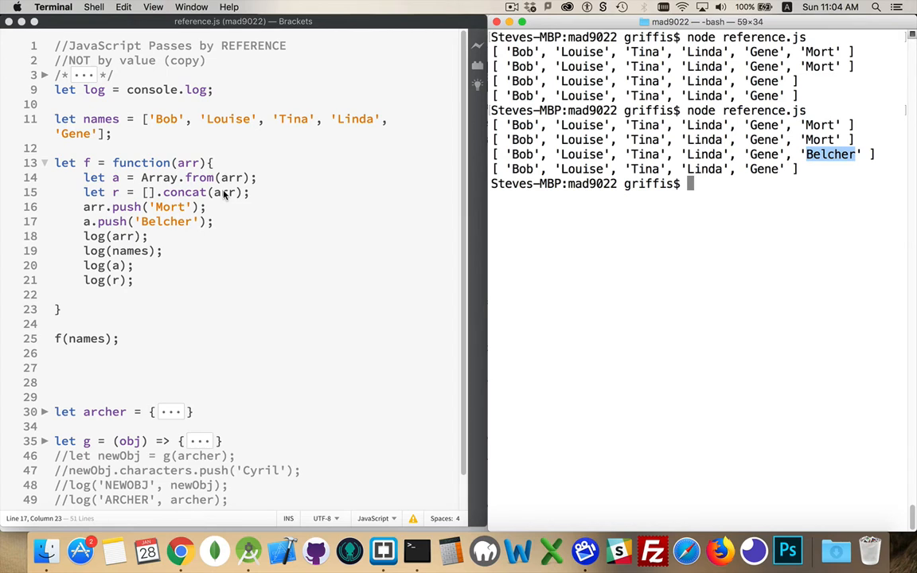
{"action": "mouse_move", "coordinate": [191, 242]}
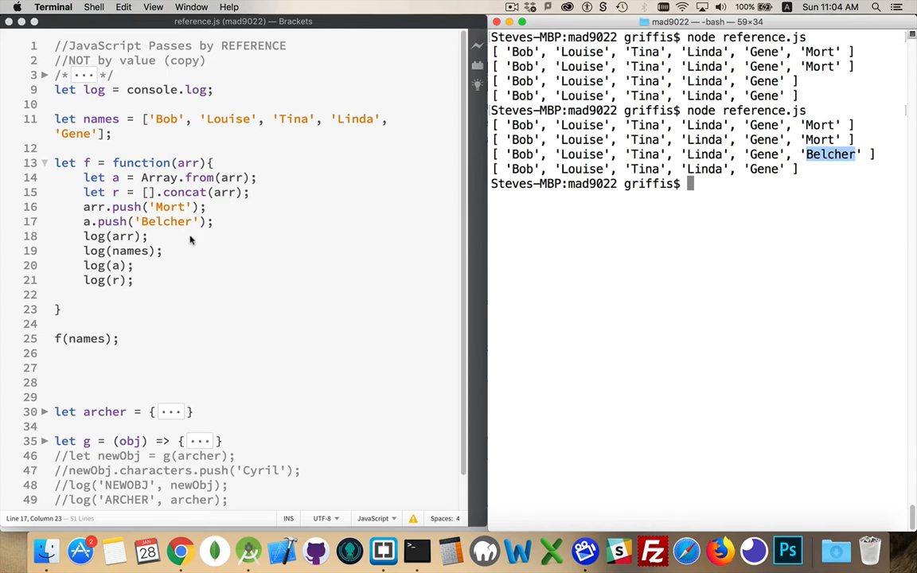
{"action": "mouse_move", "coordinate": [178, 156]}
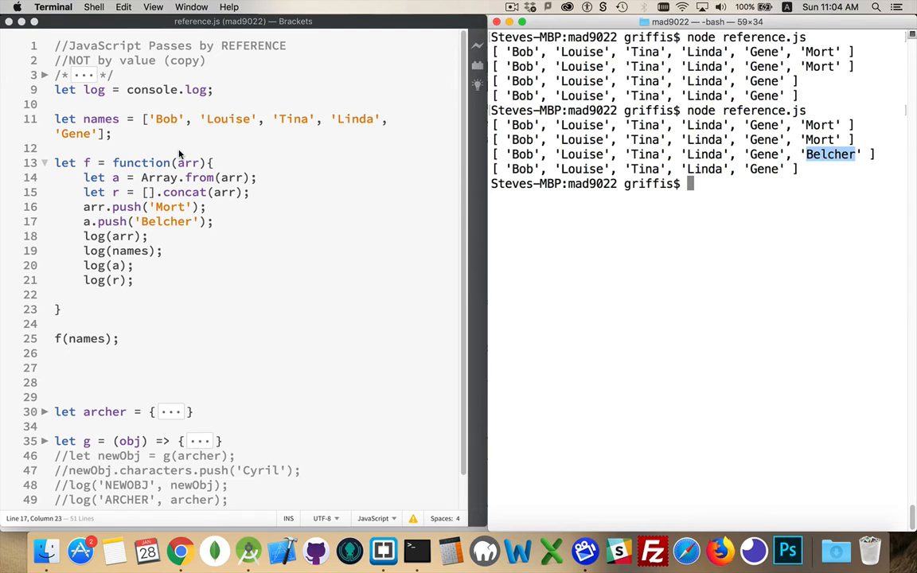
{"action": "double_click", "coordinate": [188, 162]}
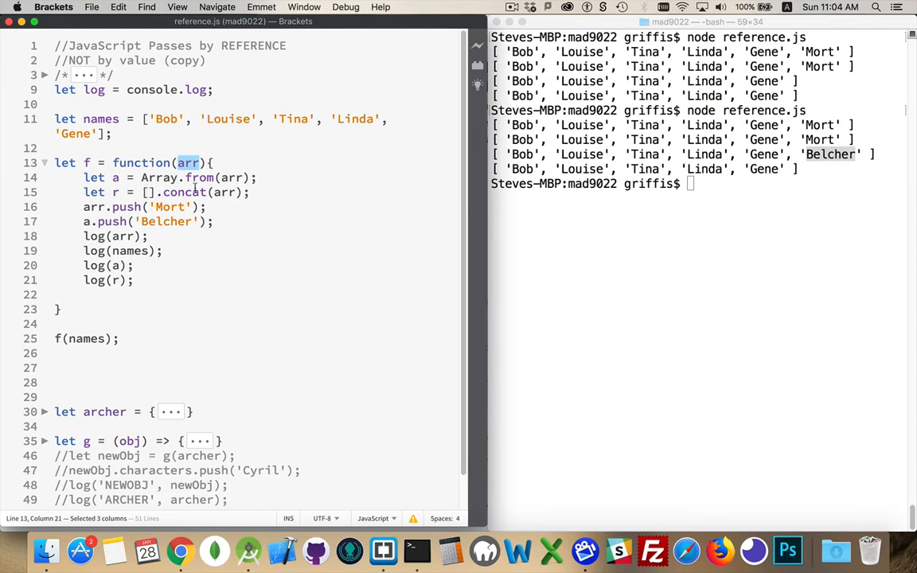
{"action": "left_click", "coordinate": [45, 148]}
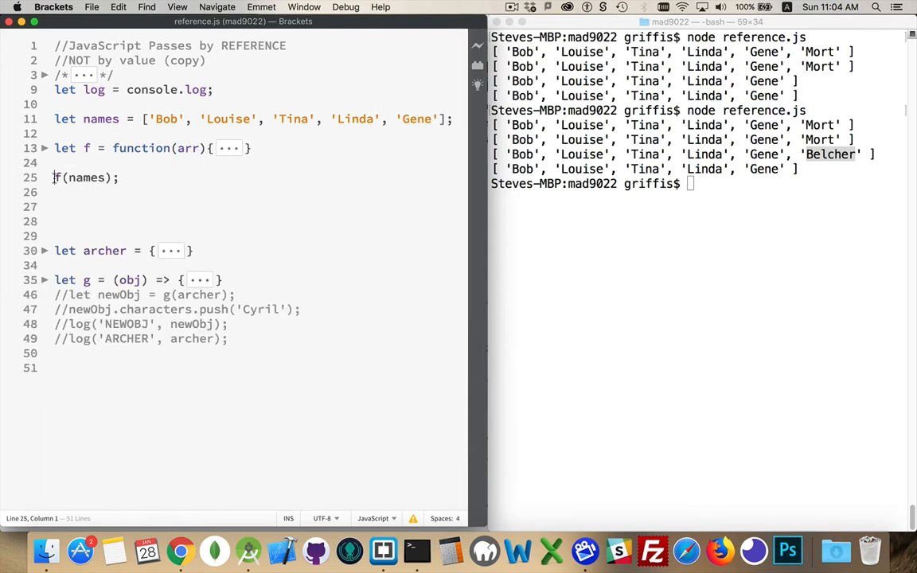
Comment out f(names), unfold g and archer, and uncomment let newObj = g(archer)
{"action": "type", "text": "//"}
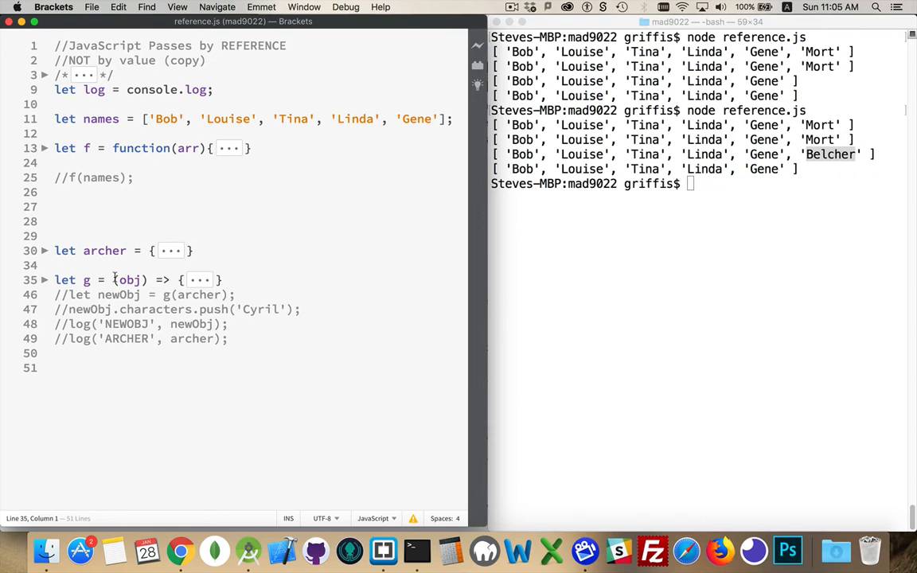
{"action": "left_click", "coordinate": [45, 280]}
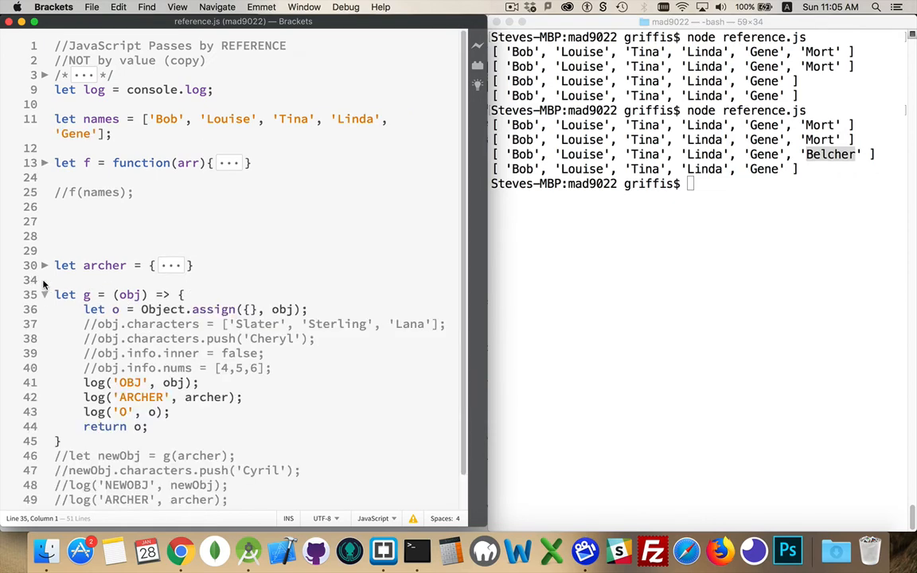
{"action": "scroll", "scroll_direction": "down", "scroll_amount": 3}
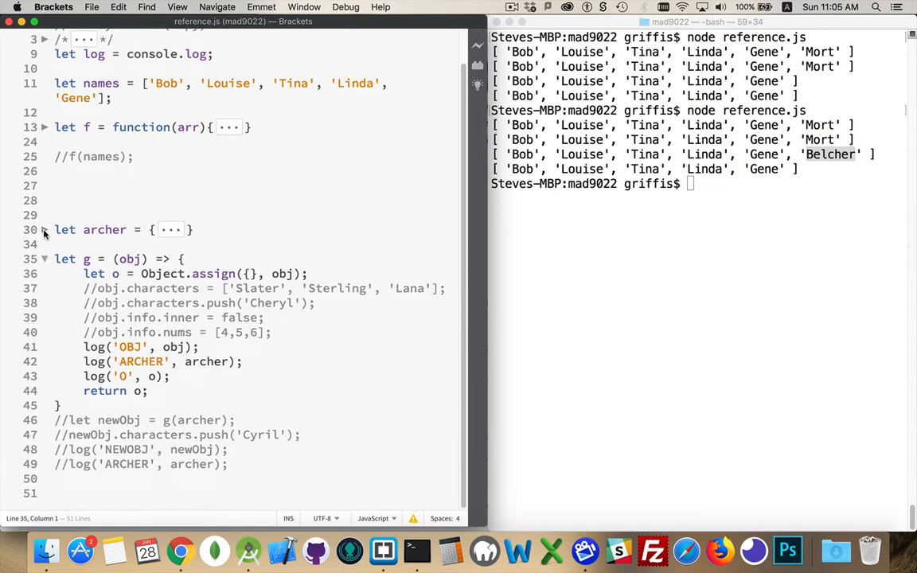
{"action": "left_click", "coordinate": [44, 230]}
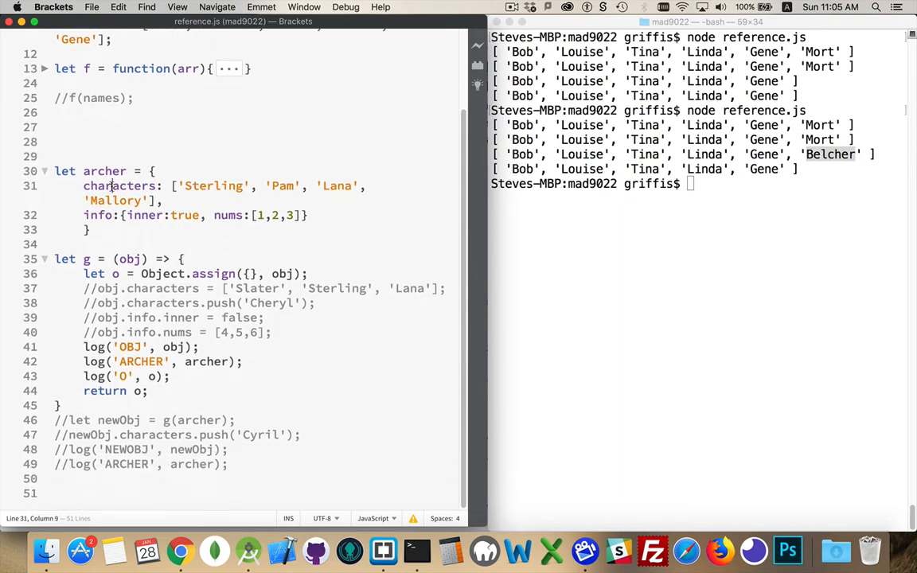
{"action": "double_click", "coordinate": [120, 185]}
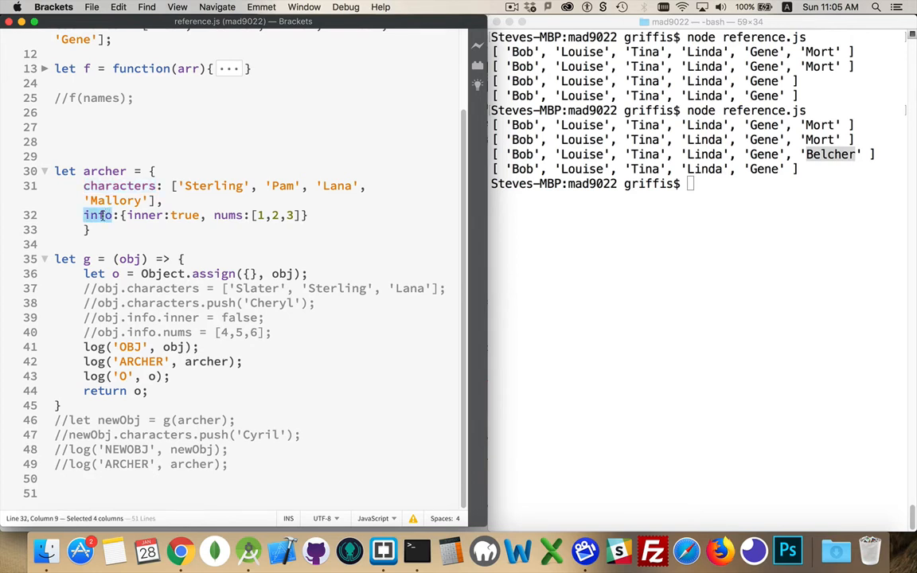
{"action": "mouse_move", "coordinate": [232, 217]}
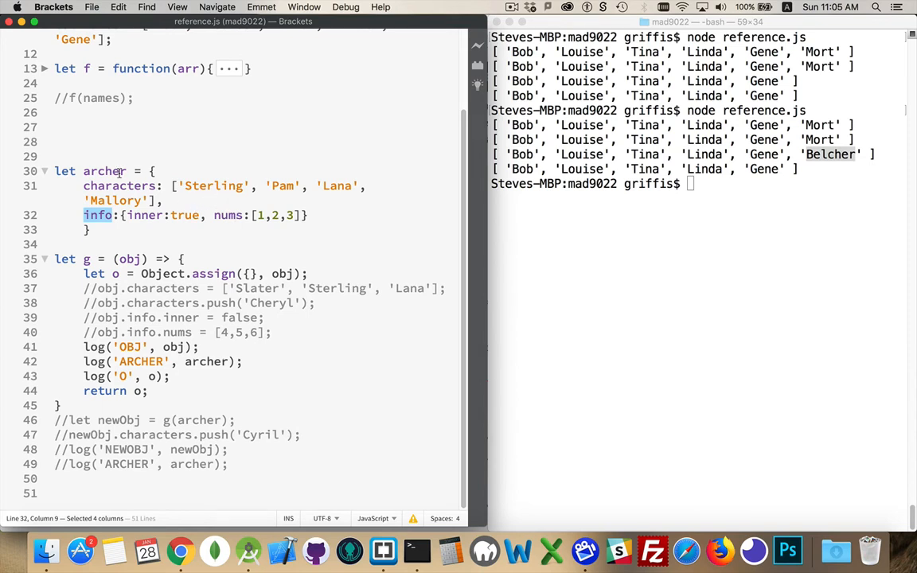
{"action": "left_click", "coordinate": [127, 171]}
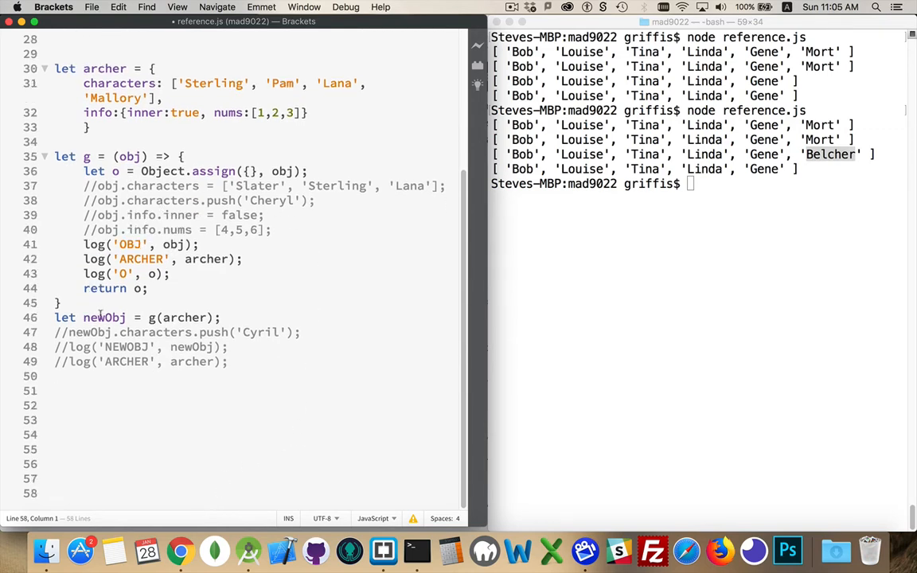
{"action": "left_click_drag", "start_coordinate": [148, 318], "coordinate": [220, 318]}
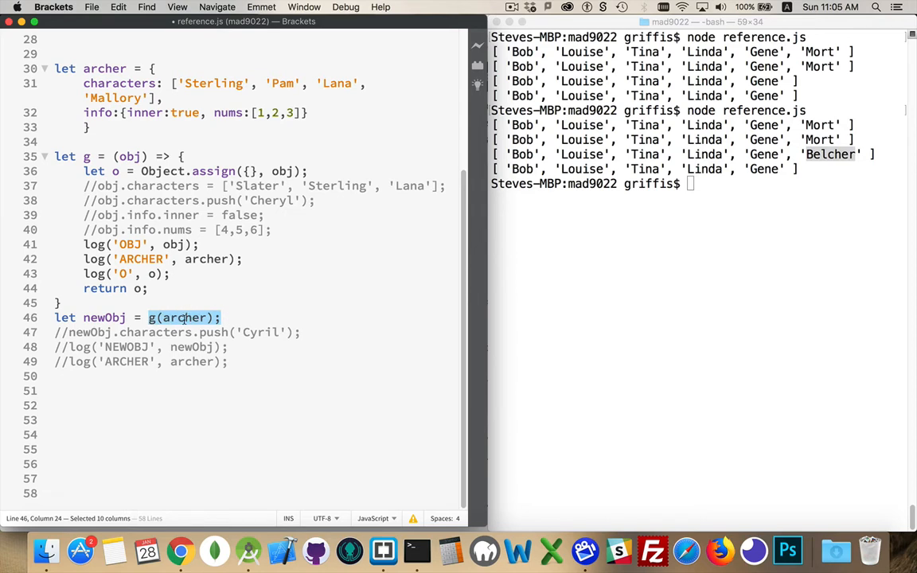
{"action": "double_click", "coordinate": [127, 156]}
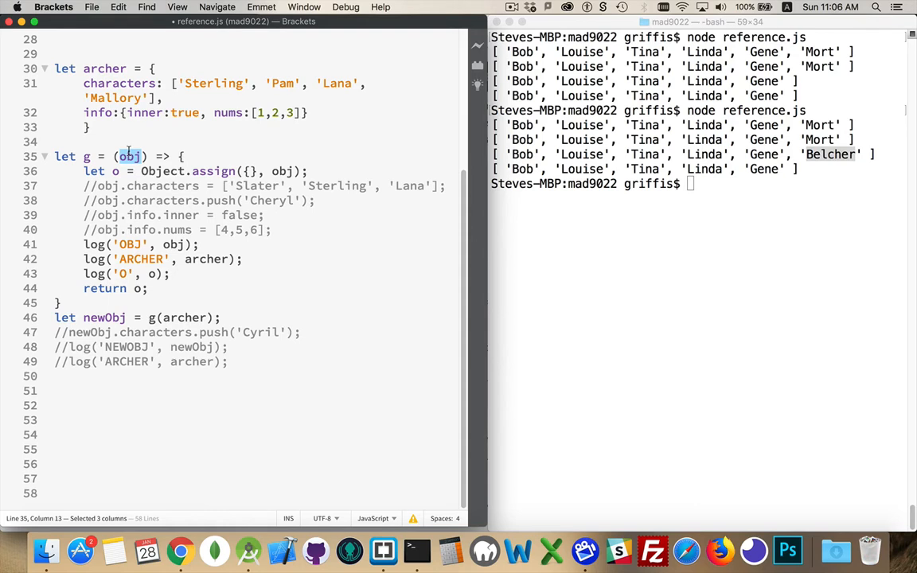
{"action": "mouse_move", "coordinate": [283, 171]}
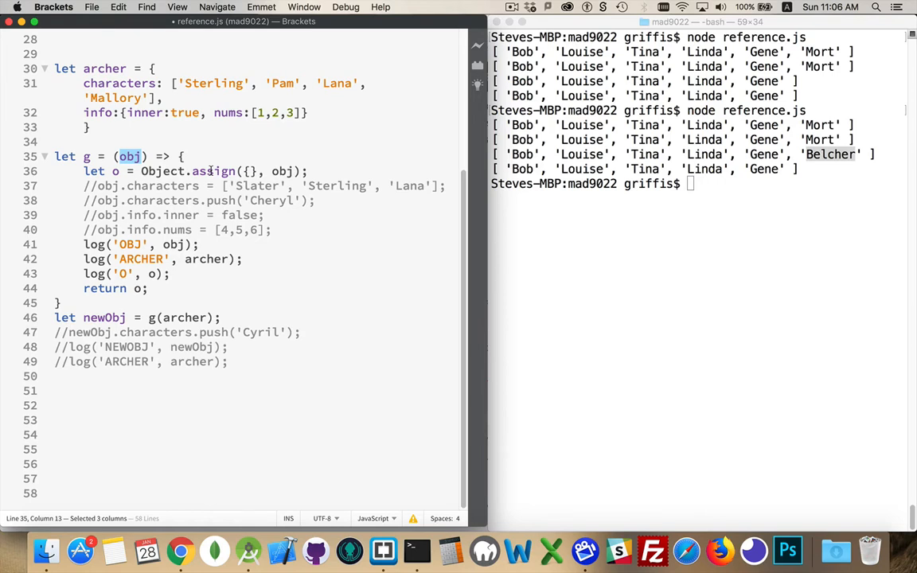
{"action": "left_click", "coordinate": [246, 172]}
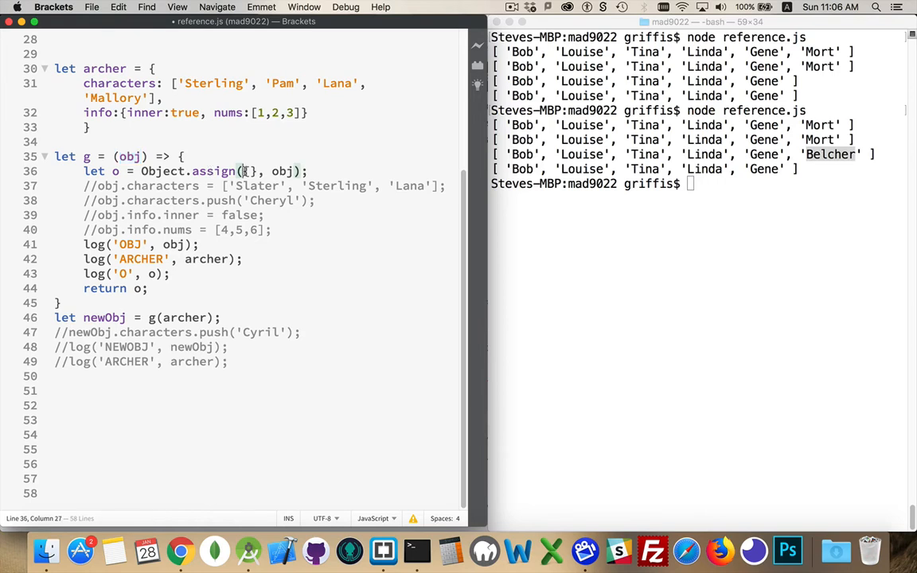
{"action": "left_click_drag", "start_coordinate": [242, 172], "coordinate": [254, 172]}
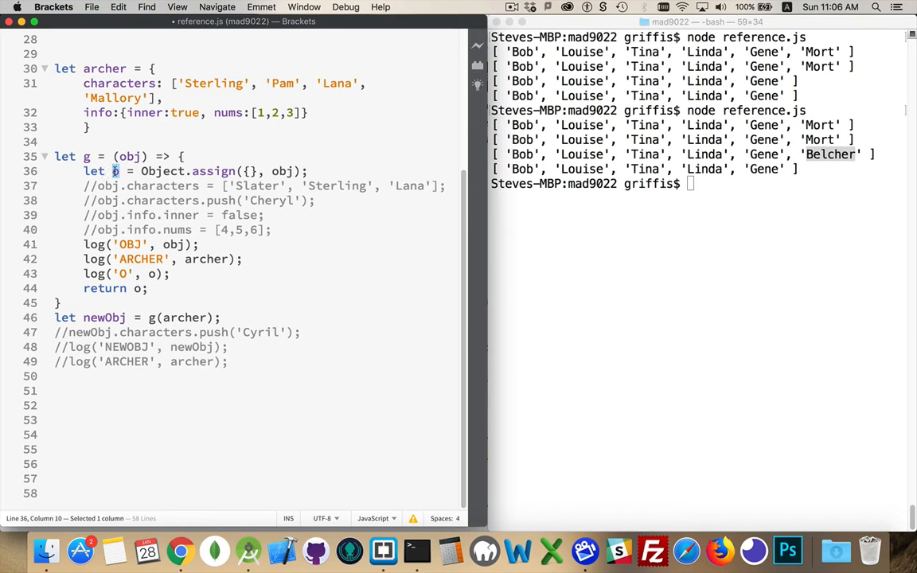
{"action": "mouse_move", "coordinate": [267, 153]}
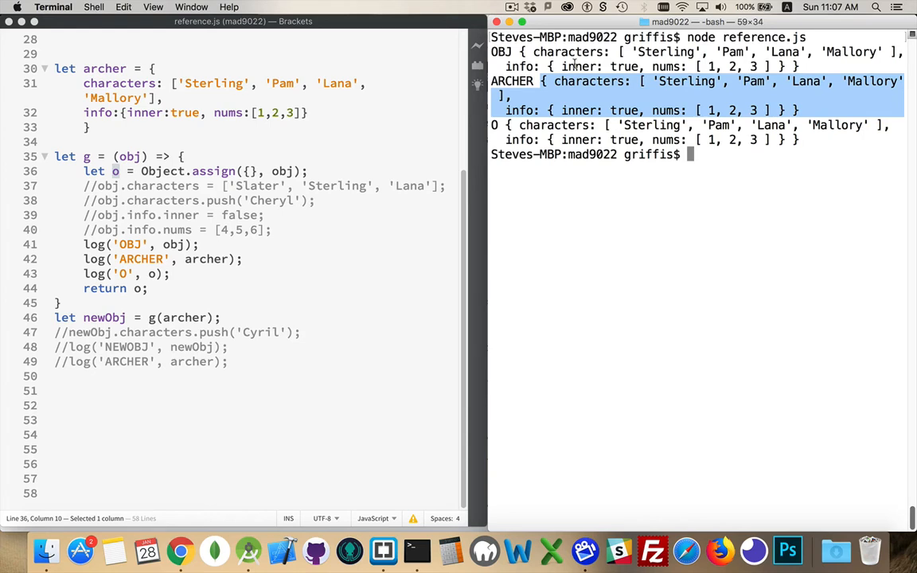
{"action": "mouse_move", "coordinate": [302, 143]}
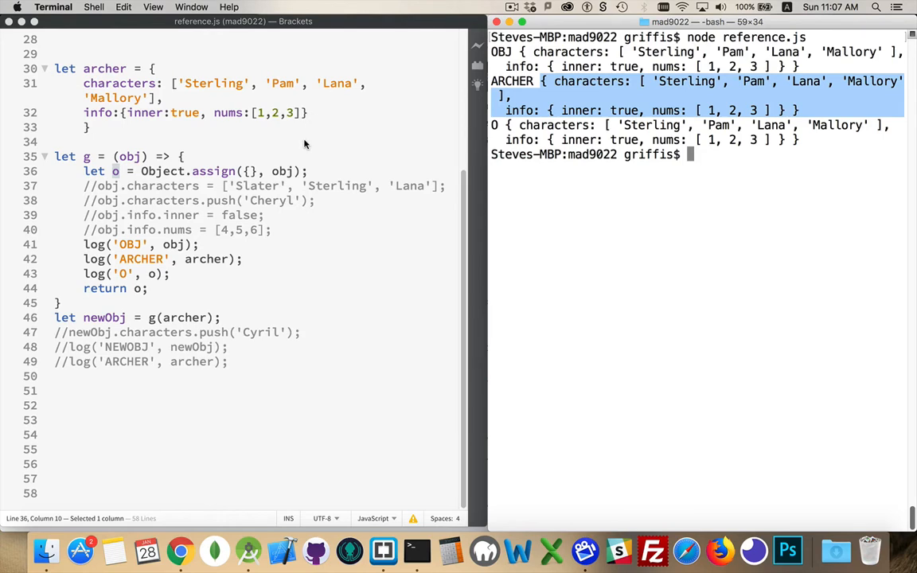
{"action": "mouse_move", "coordinate": [218, 174]}
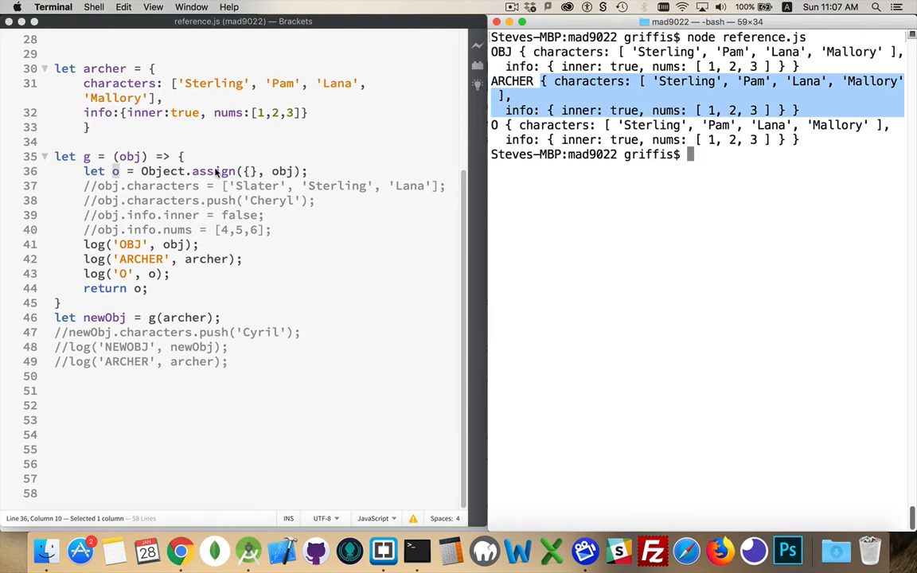
{"action": "mouse_move", "coordinate": [331, 162]}
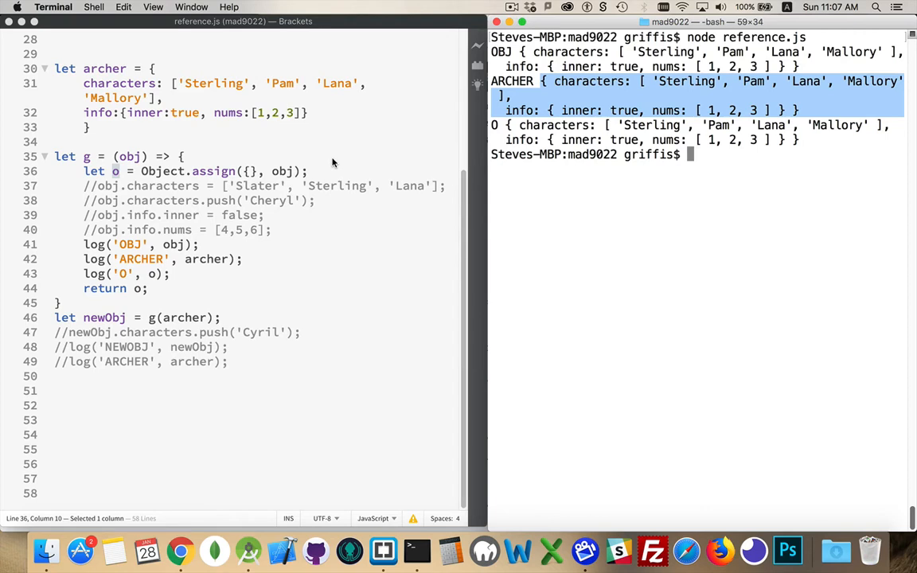
{"action": "mouse_move", "coordinate": [142, 91]}
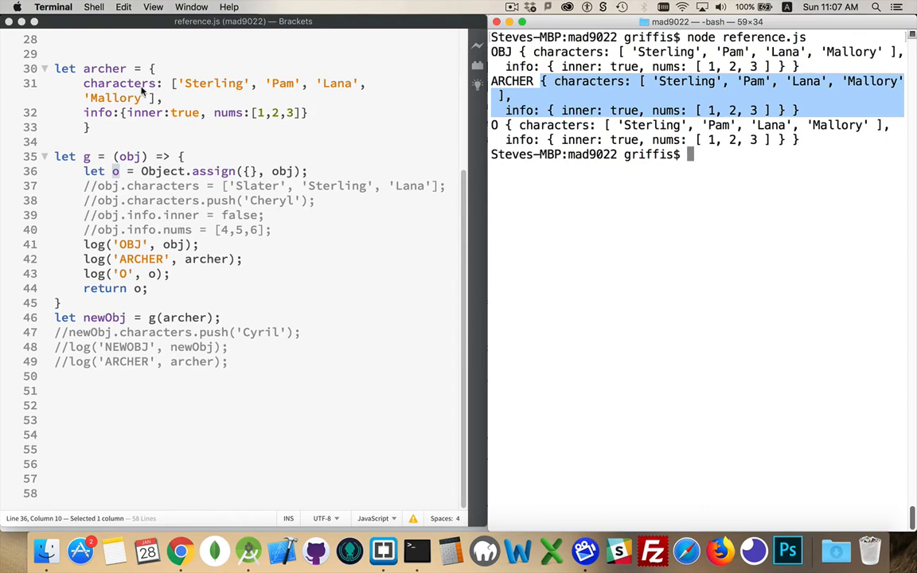
Highlight archer's characters property to compare with the OBJ, ARCHER and O output
{"action": "double_click", "coordinate": [119, 83]}
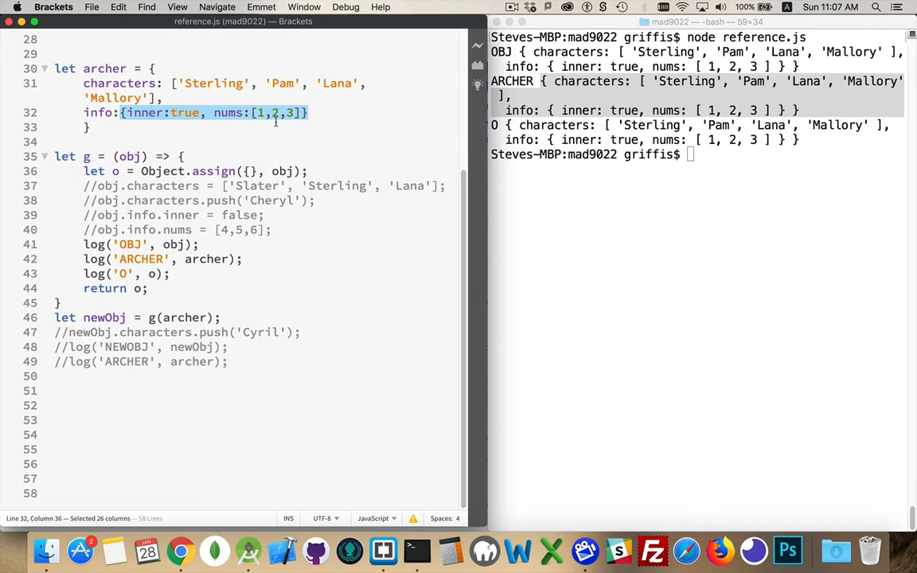
{"action": "mouse_move", "coordinate": [276, 215]}
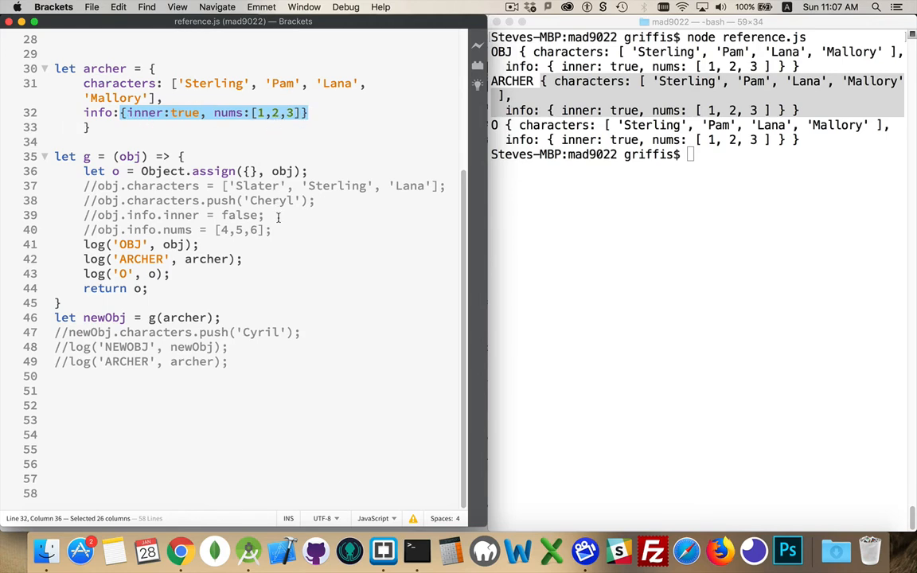
Uncomment the obj.info.inner and obj.info.nums assignments and point out obj in them
{"action": "left_click", "coordinate": [97, 215]}
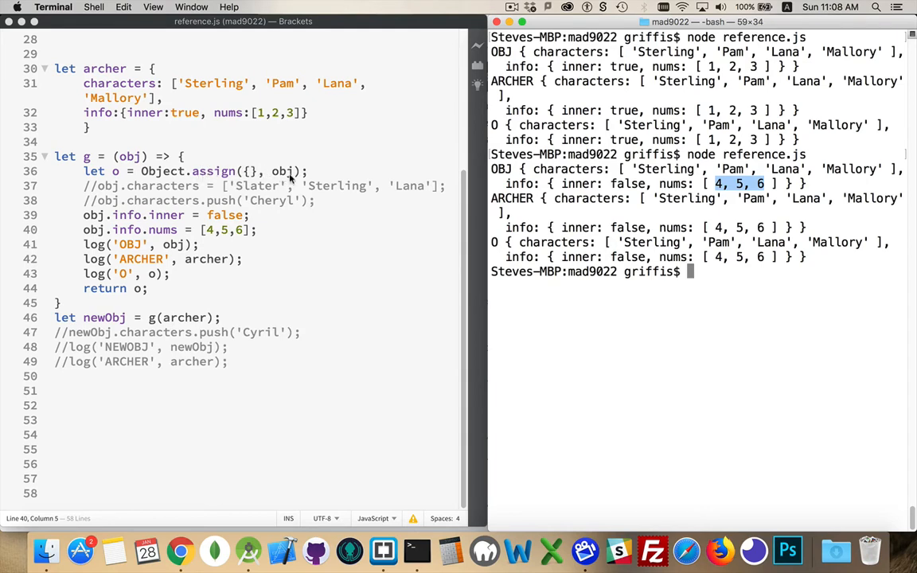
{"action": "mouse_move", "coordinate": [72, 191]}
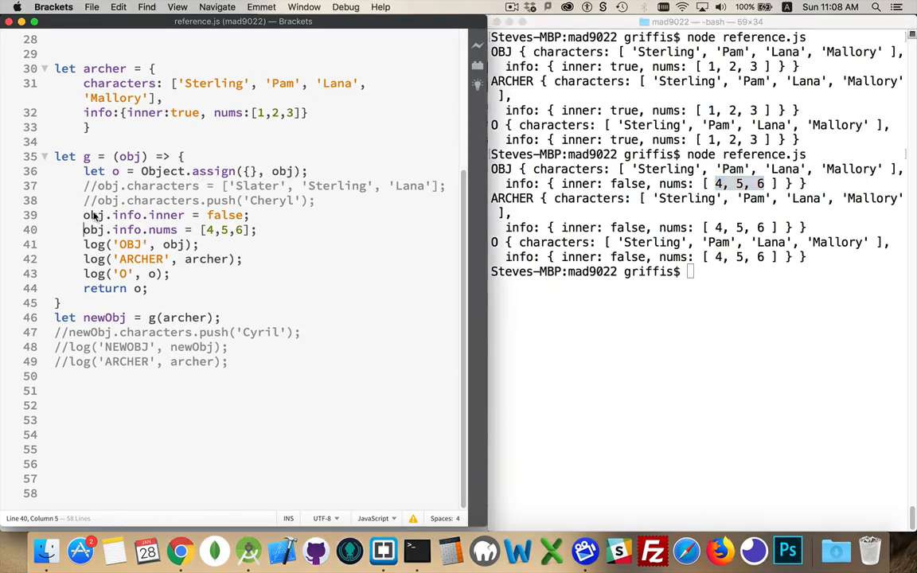
{"action": "double_click", "coordinate": [95, 215]}
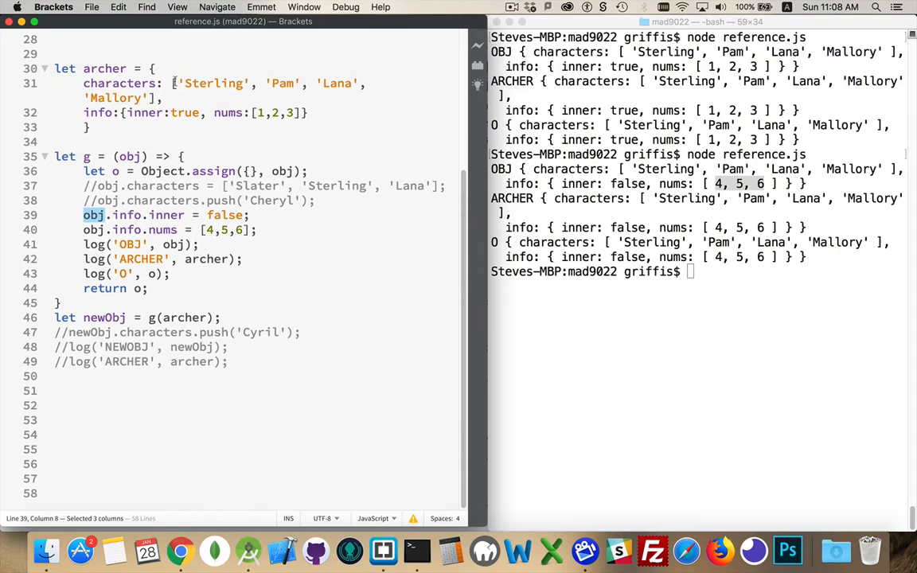
{"action": "mouse_move", "coordinate": [353, 260]}
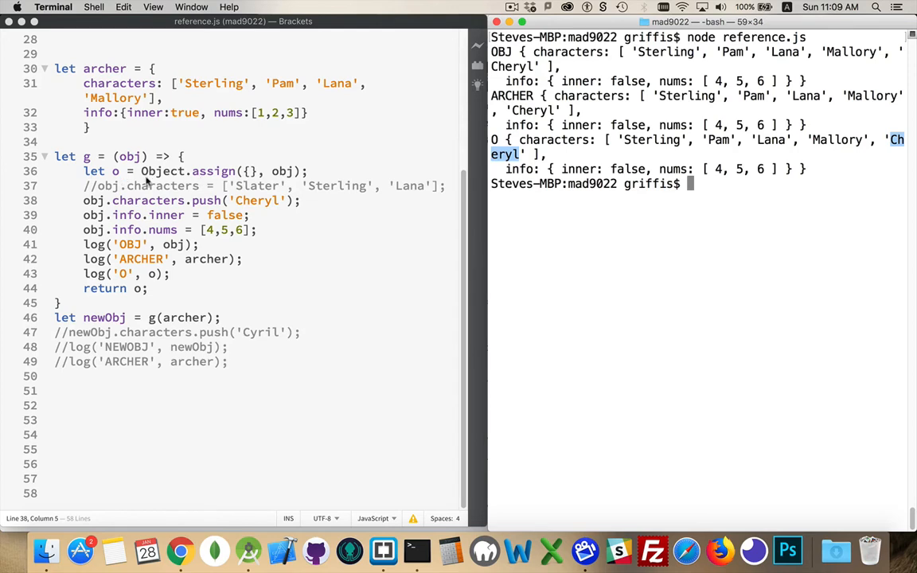
Uncomment obj.characters.push('Cheryl') and highlight archer's shared info object
{"action": "double_click", "coordinate": [281, 172]}
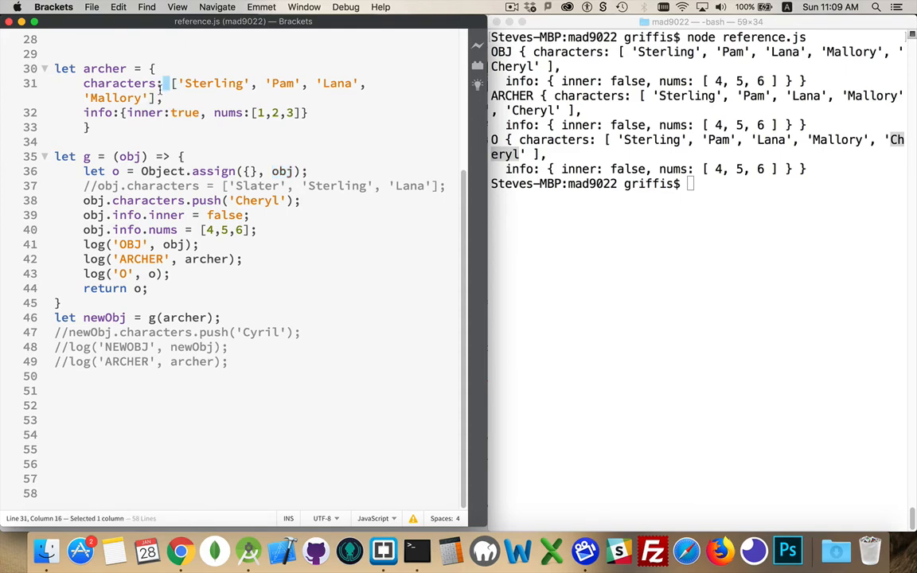
{"action": "left_click_drag", "start_coordinate": [171, 83], "coordinate": [156, 98]}
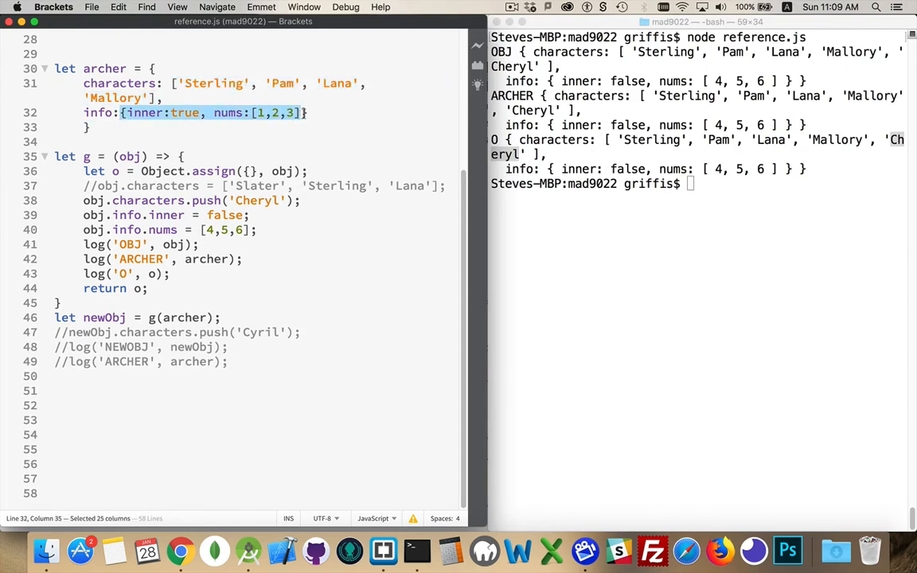
{"action": "left_click", "coordinate": [305, 112]}
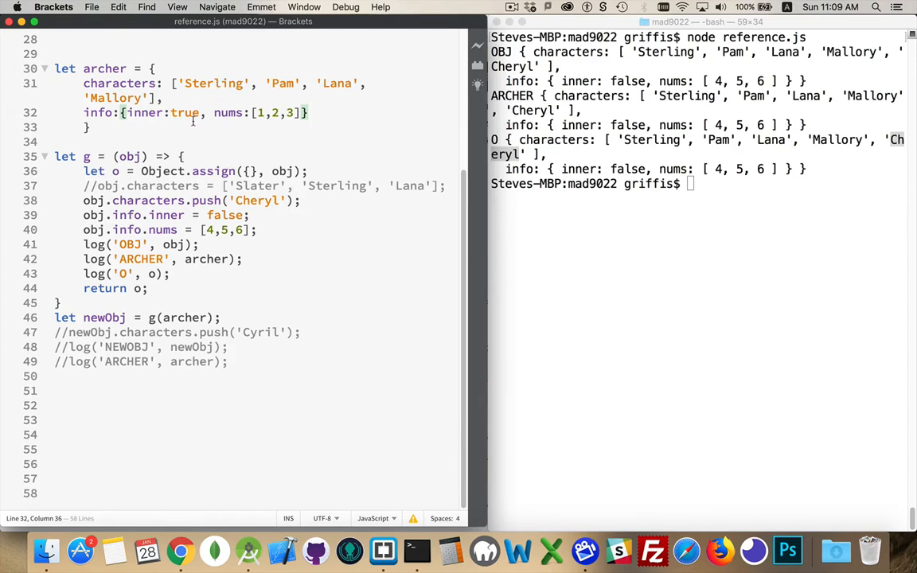
{"action": "mouse_move", "coordinate": [125, 80]}
{"action": "type", "text": "//"}
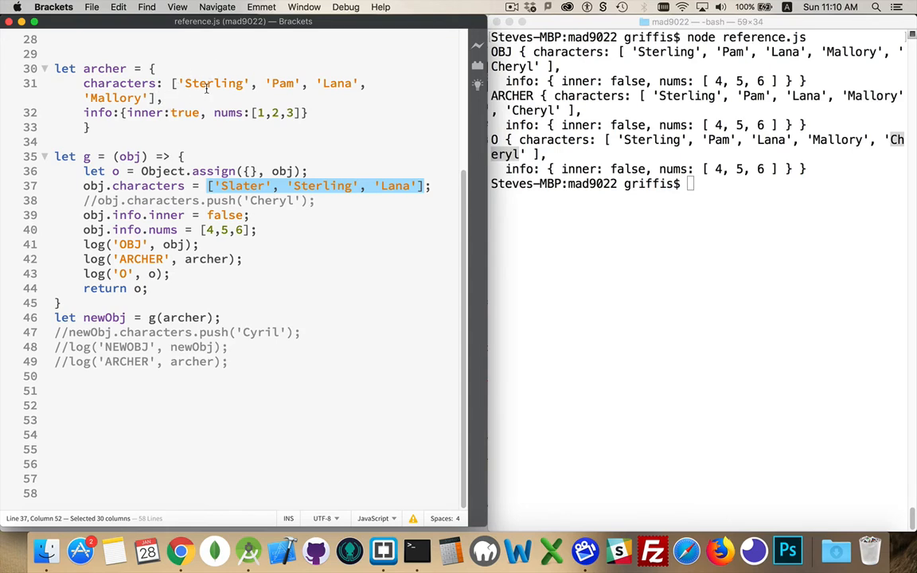
Select archer's original characters array ['Slater', 'Sterling', 'Lana']
{"action": "left_click", "coordinate": [170, 83]}
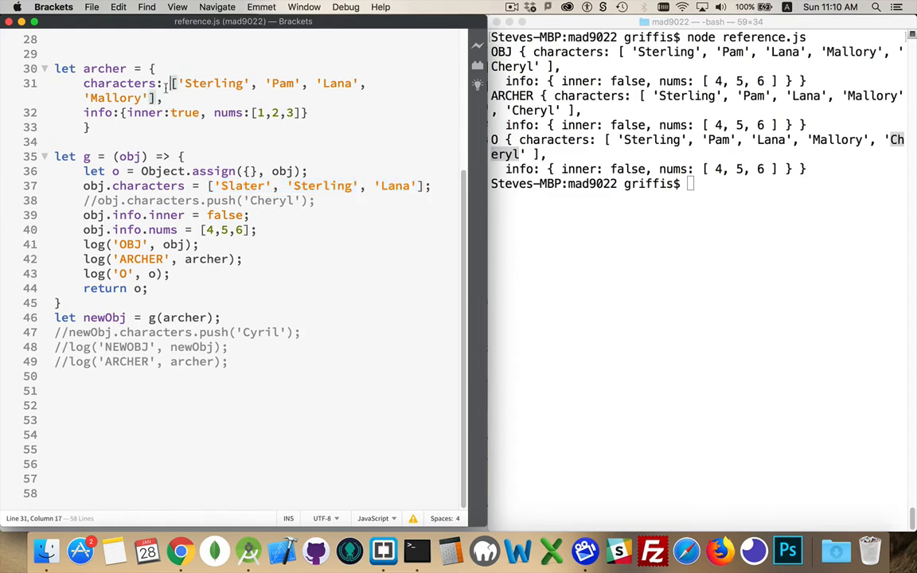
{"action": "left_click_drag", "start_coordinate": [171, 82], "coordinate": [147, 99]}
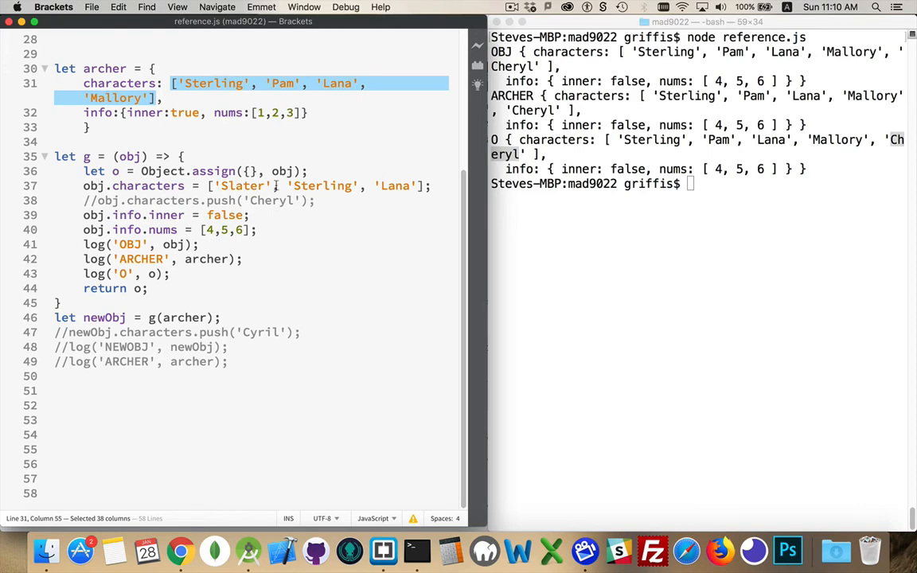
{"action": "mouse_move", "coordinate": [336, 156]}
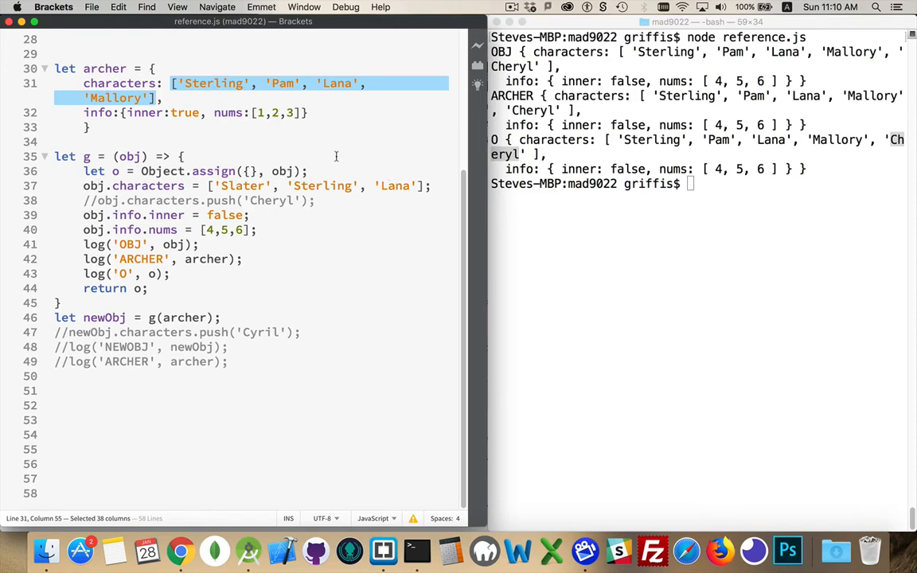
{"action": "mouse_move", "coordinate": [280, 171]}
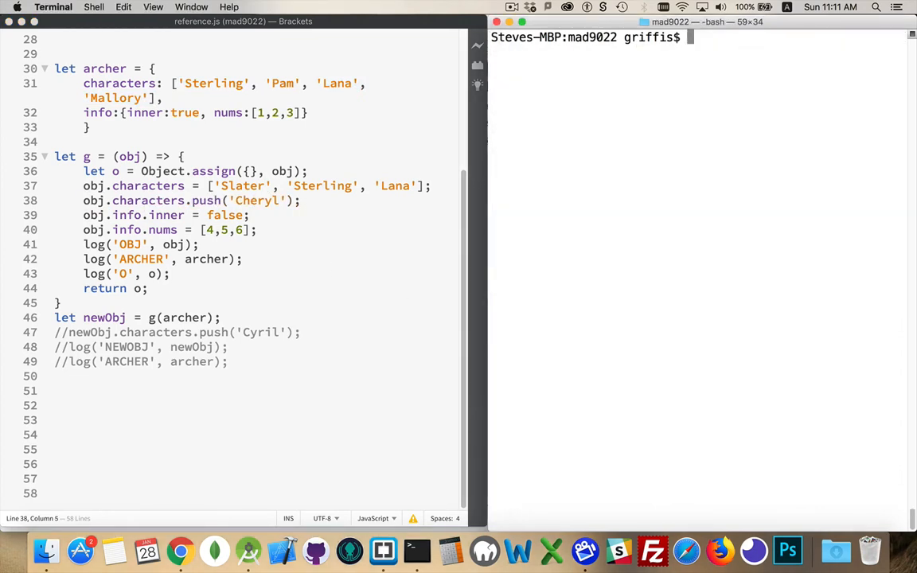
Rerun node reference.js and pick out Cheryl in the OBJ output
{"action": "type", "text": "node reference.js"}
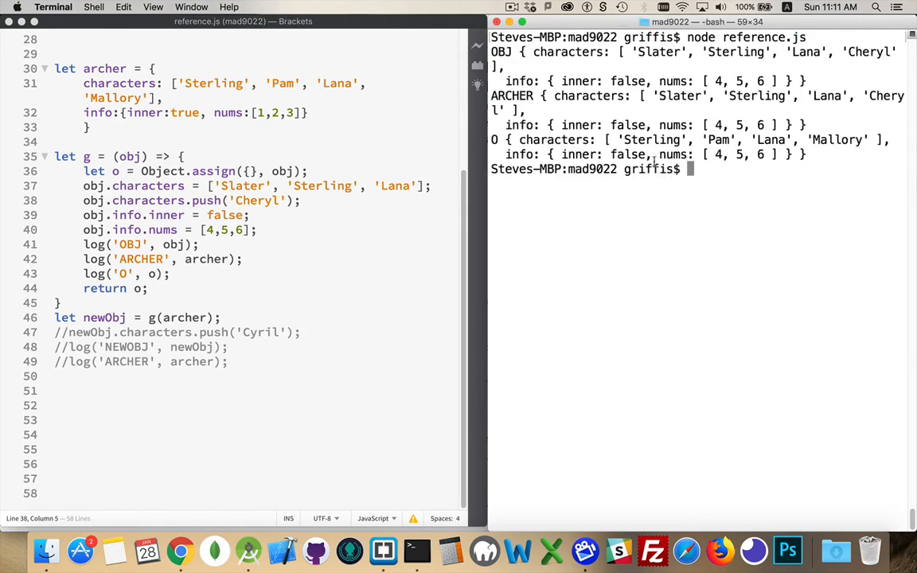
{"action": "double_click", "coordinate": [869, 50]}
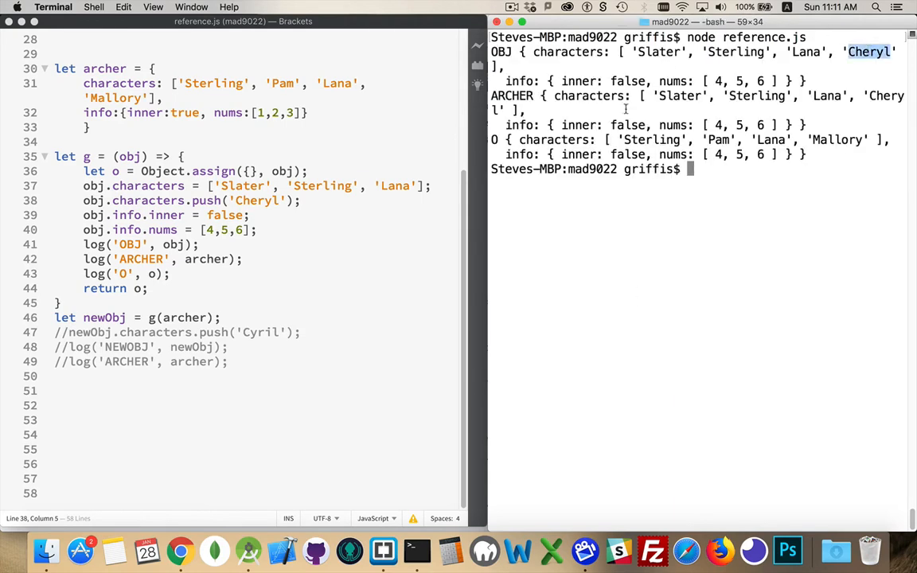
{"action": "mouse_move", "coordinate": [389, 191]}
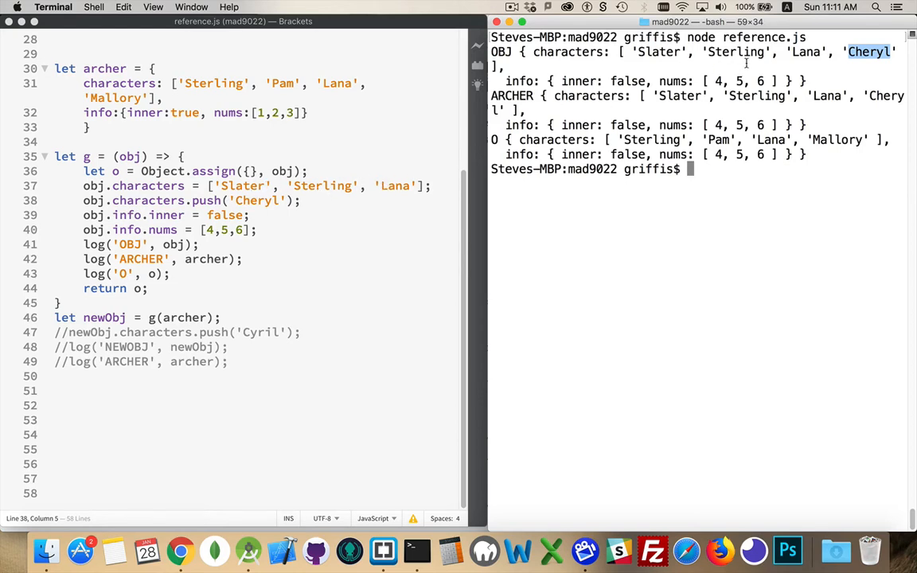
{"action": "mouse_move", "coordinate": [859, 77]}
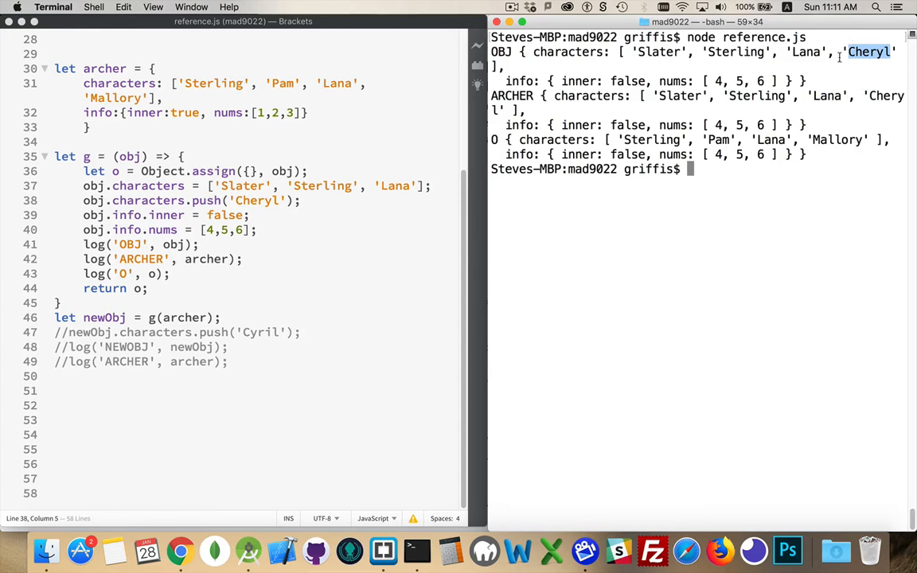
{"action": "mouse_move", "coordinate": [802, 103]}
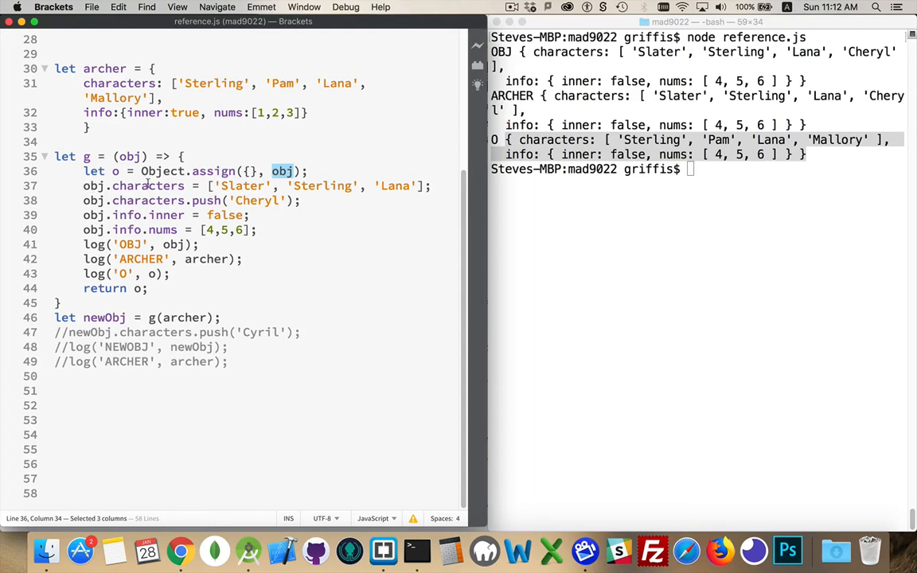
Review obj in Object.assign, the return o statement, and the lines reassigning and pushing characters
{"action": "double_click", "coordinate": [147, 184]}
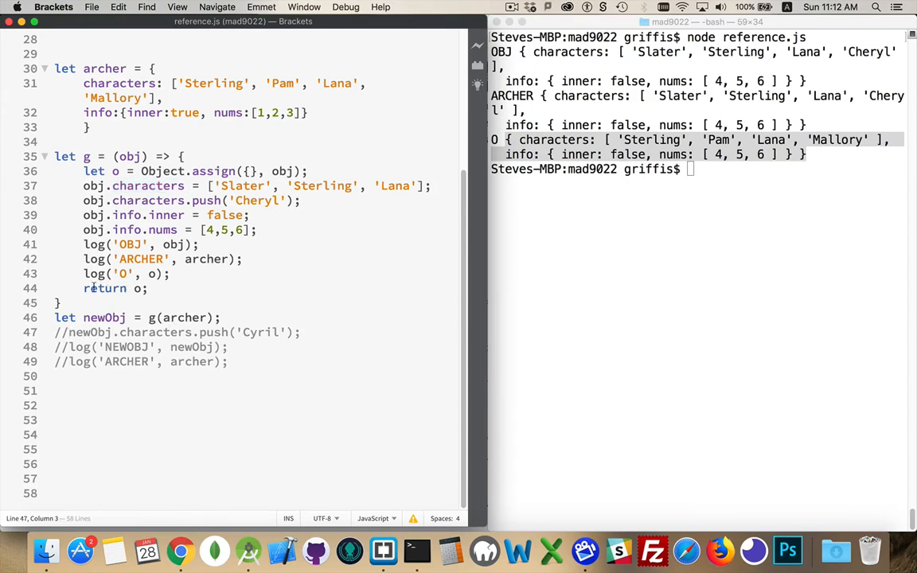
{"action": "left_click_drag", "start_coordinate": [83, 288], "coordinate": [146, 288]}
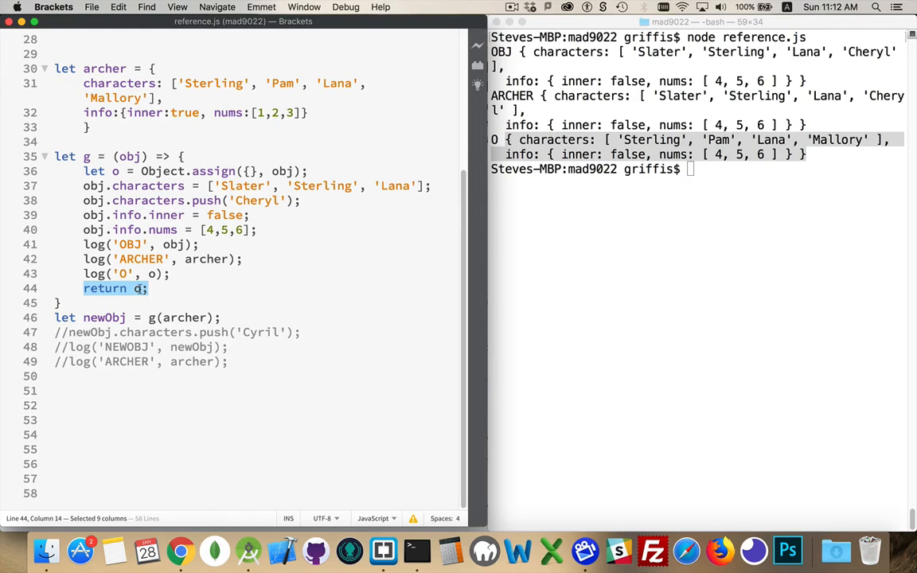
{"action": "mouse_move", "coordinate": [299, 157]}
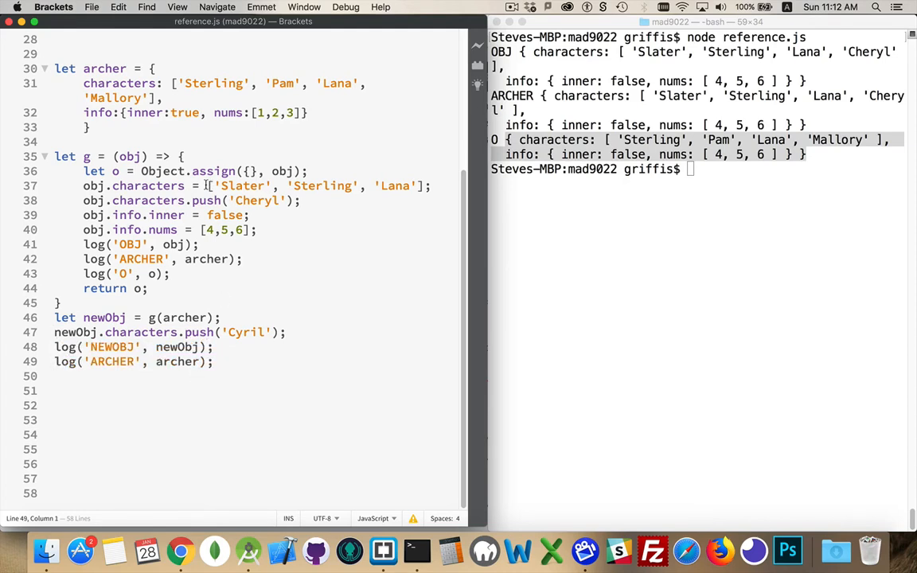
{"action": "left_click_drag", "start_coordinate": [207, 184], "coordinate": [300, 201]}
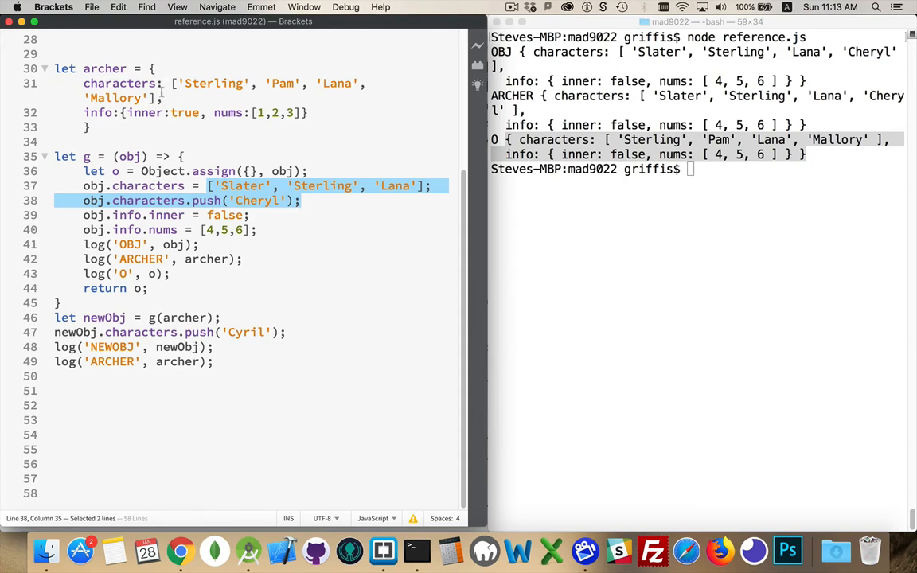
{"action": "mouse_move", "coordinate": [162, 98]}
{"action": "type", "text": "node reference.js"}
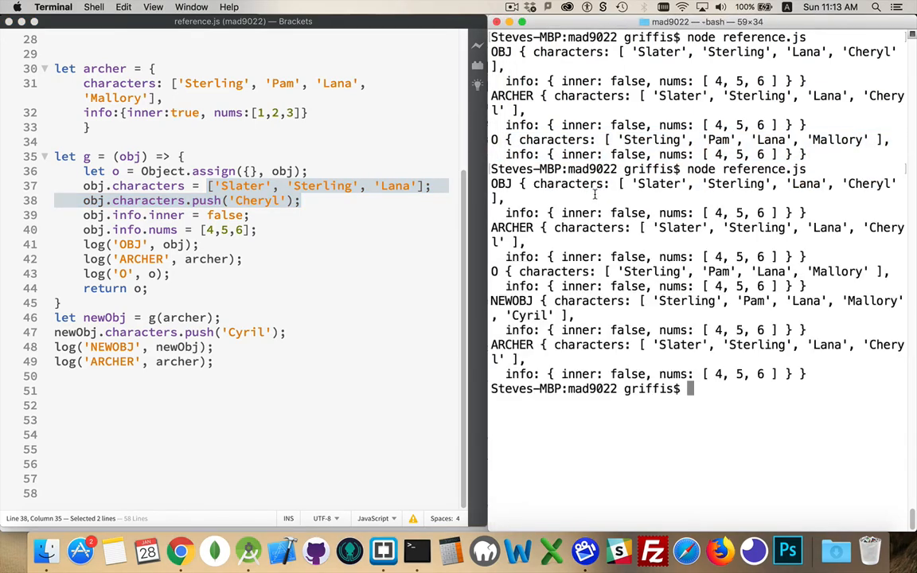
Clear and rerun node reference.js, then select the OBJ output block to compare
{"action": "type", "text": "cle"}
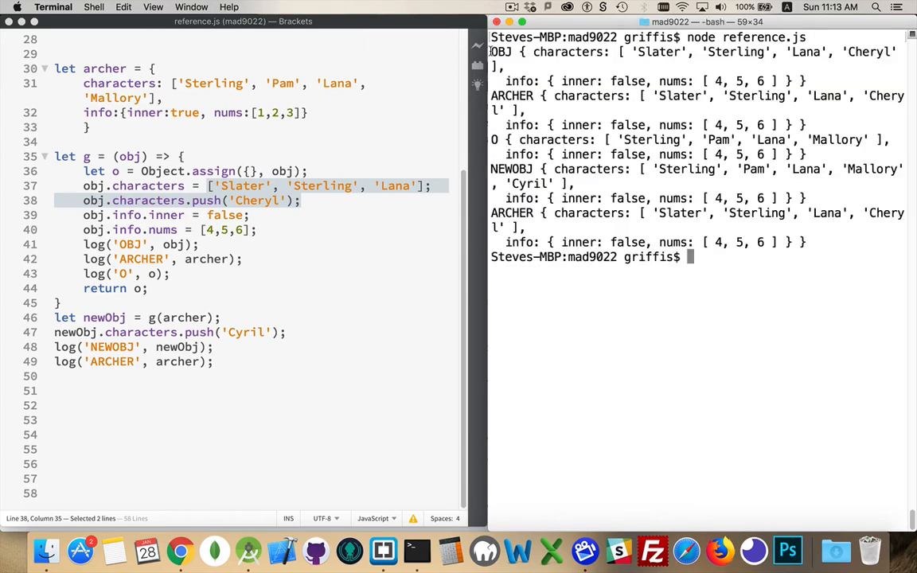
{"action": "left_click_drag", "start_coordinate": [492, 51], "coordinate": [809, 80]}
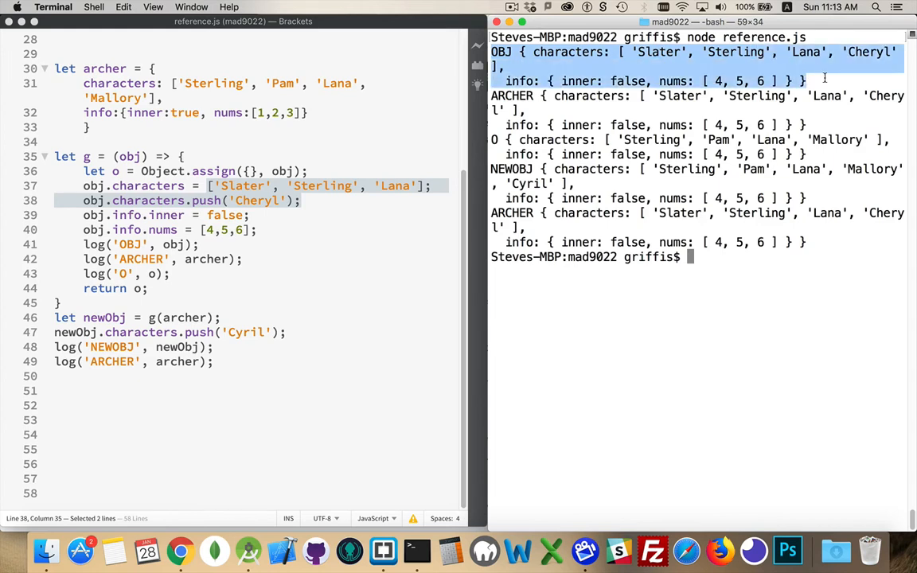
{"action": "mouse_move", "coordinate": [541, 60]}
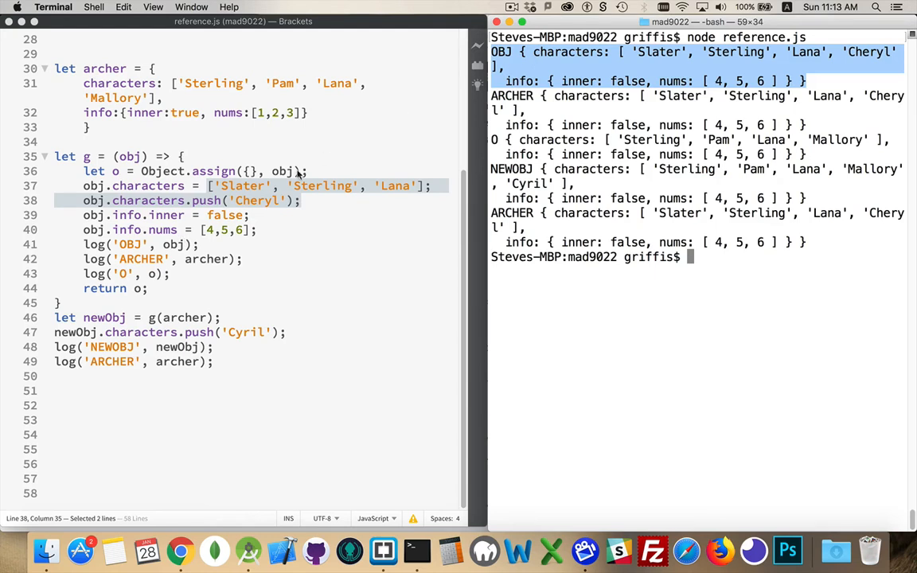
{"action": "mouse_move", "coordinate": [592, 64]}
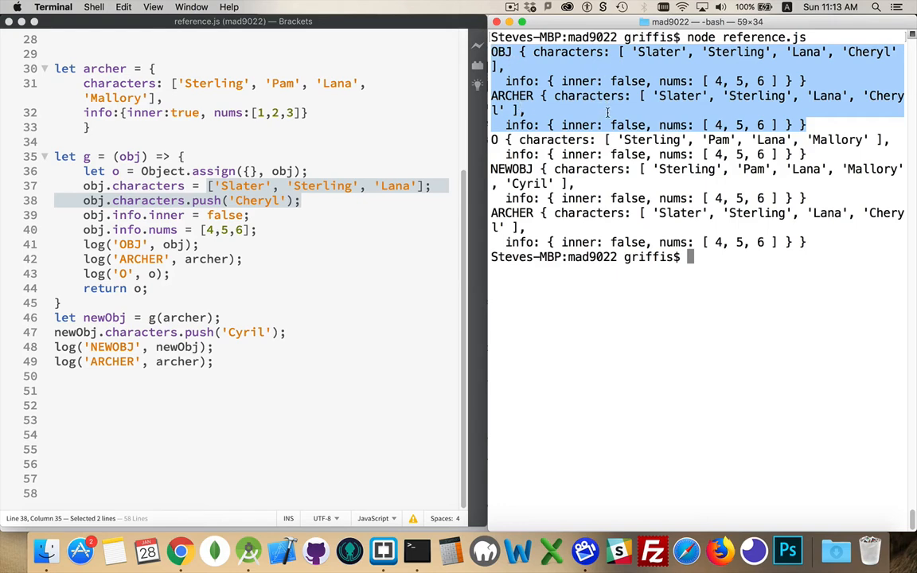
{"action": "mouse_move", "coordinate": [167, 277]}
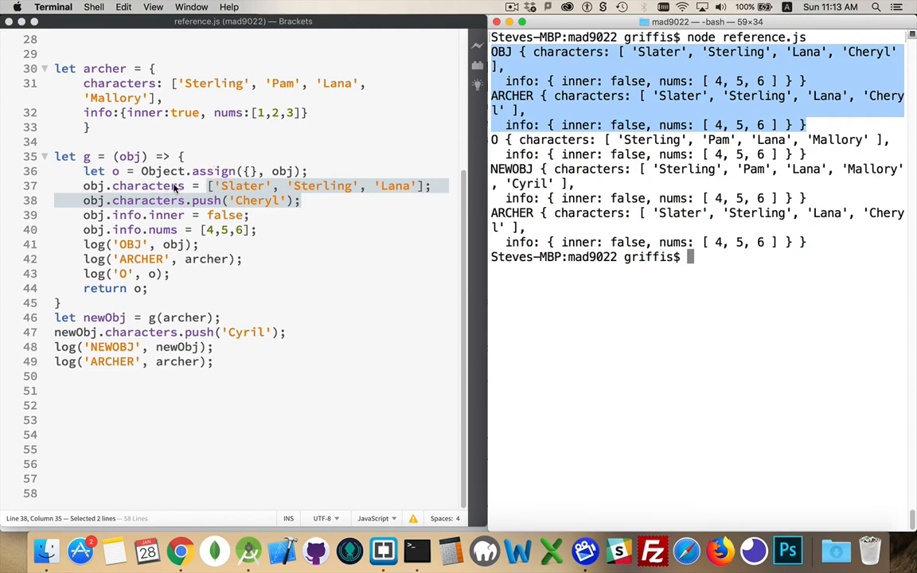
{"action": "mouse_move", "coordinate": [175, 185]}
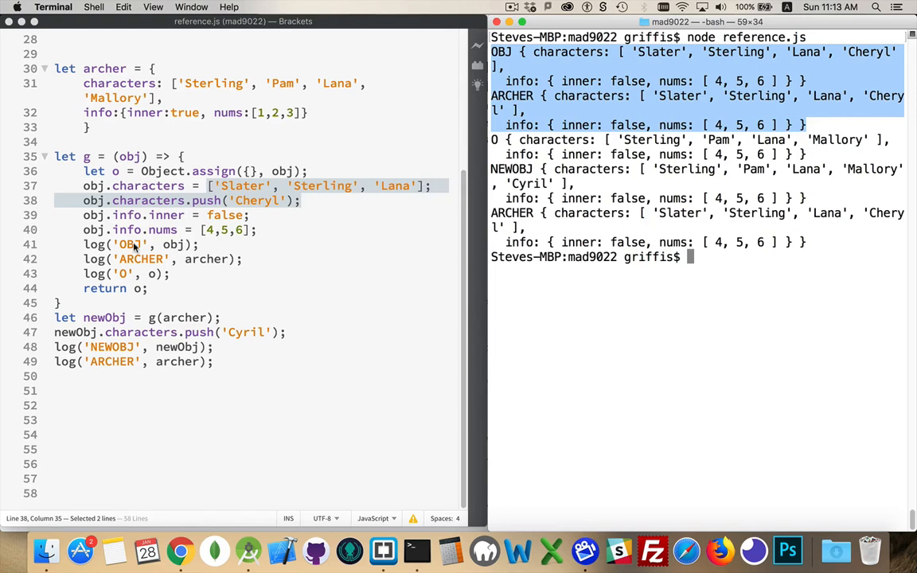
{"action": "mouse_move", "coordinate": [758, 106]}
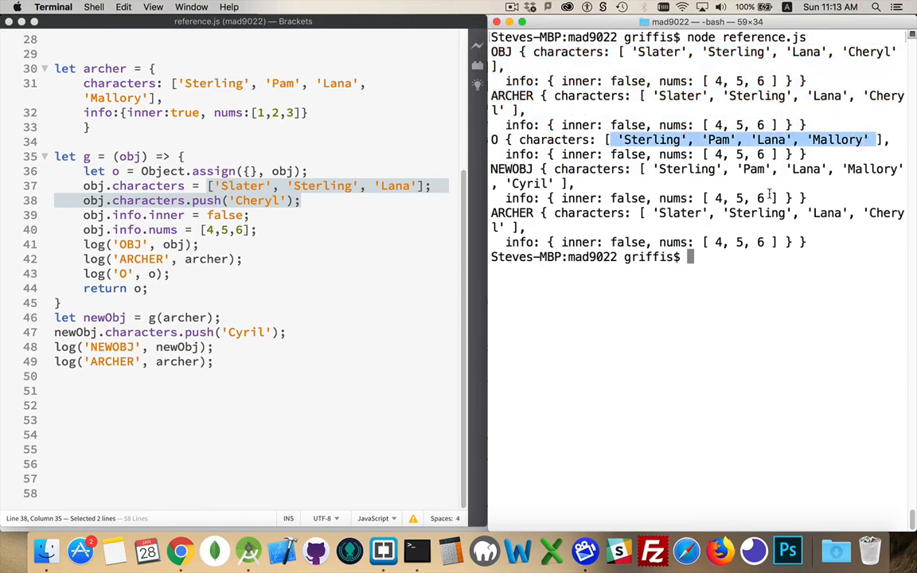
{"action": "mouse_move", "coordinate": [673, 181]}
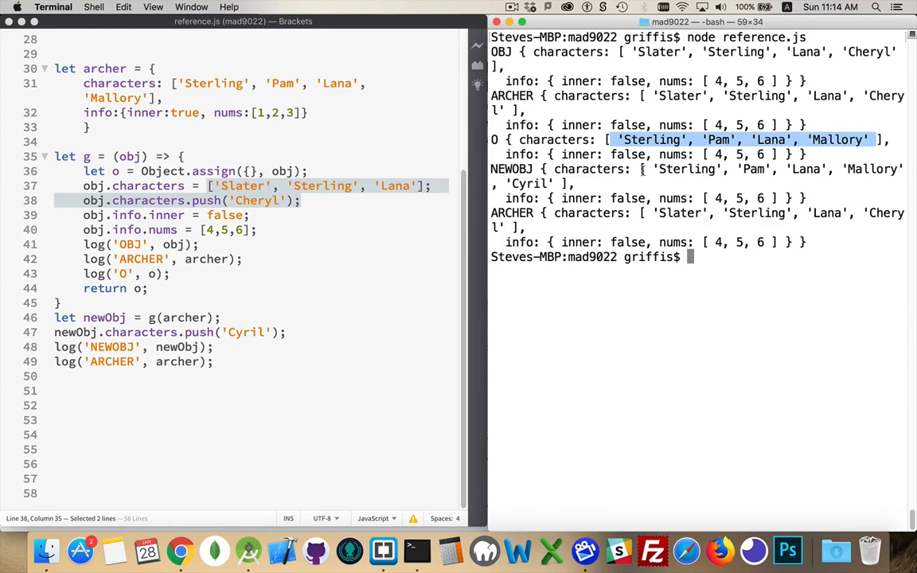
{"action": "mouse_move", "coordinate": [119, 86]}
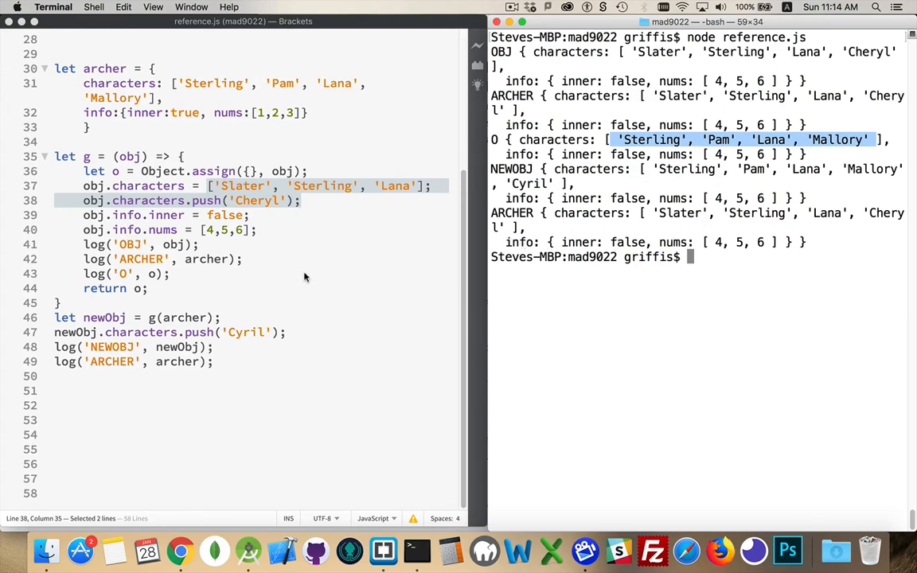
{"action": "mouse_move", "coordinate": [140, 245]}
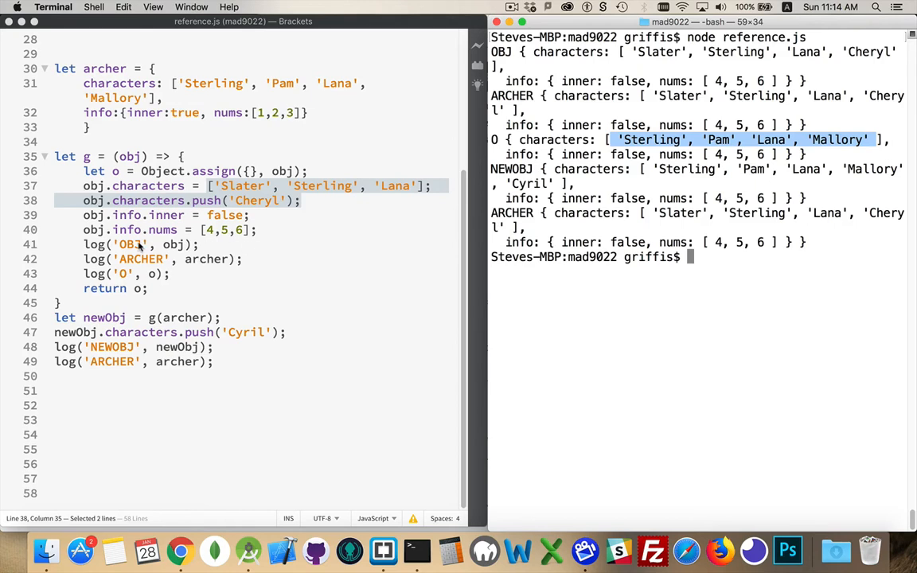
{"action": "mouse_move", "coordinate": [129, 279]}
{"action": "type", "text": "n"}
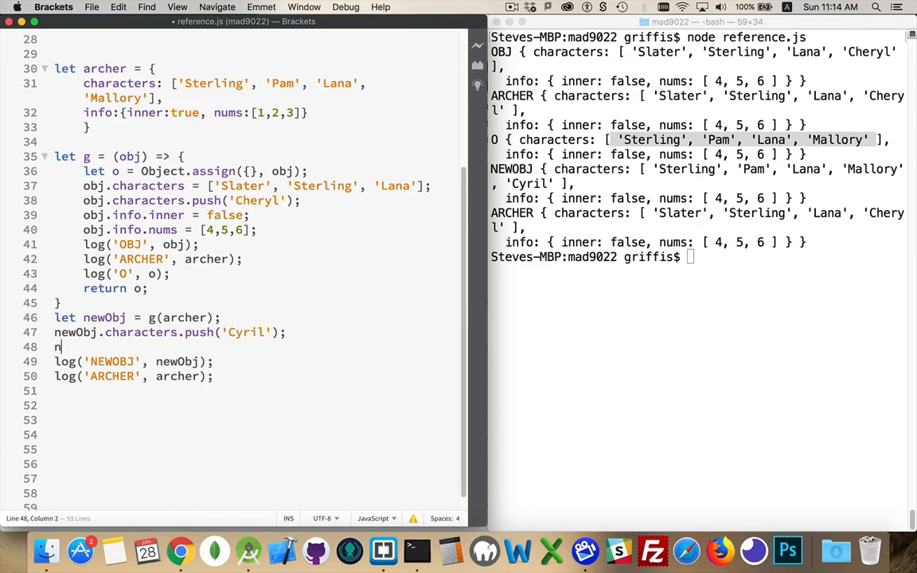
Write newObj.info.nums.push(8); on line 48, correcting a stray equals sign
{"action": "type", "text": "ewObj."}
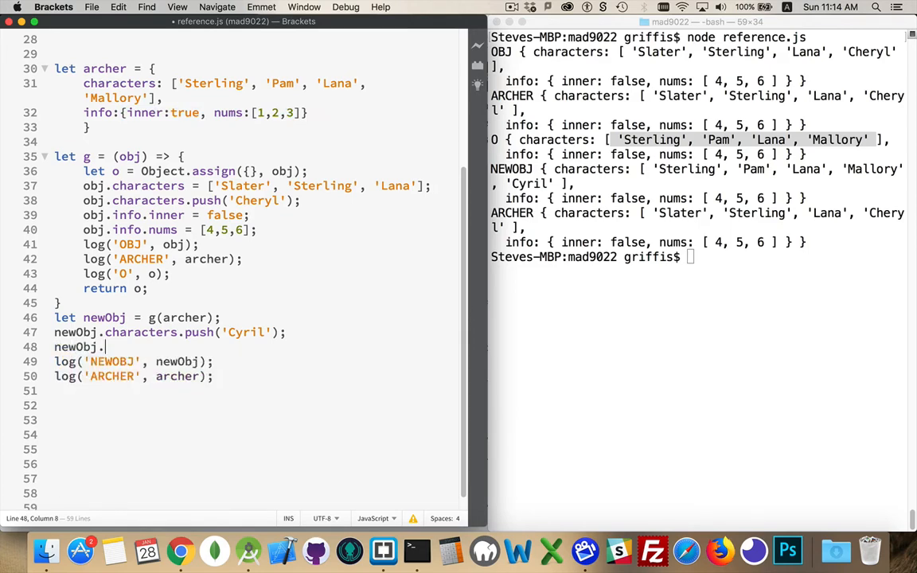
{"action": "type", "text": "nam"}
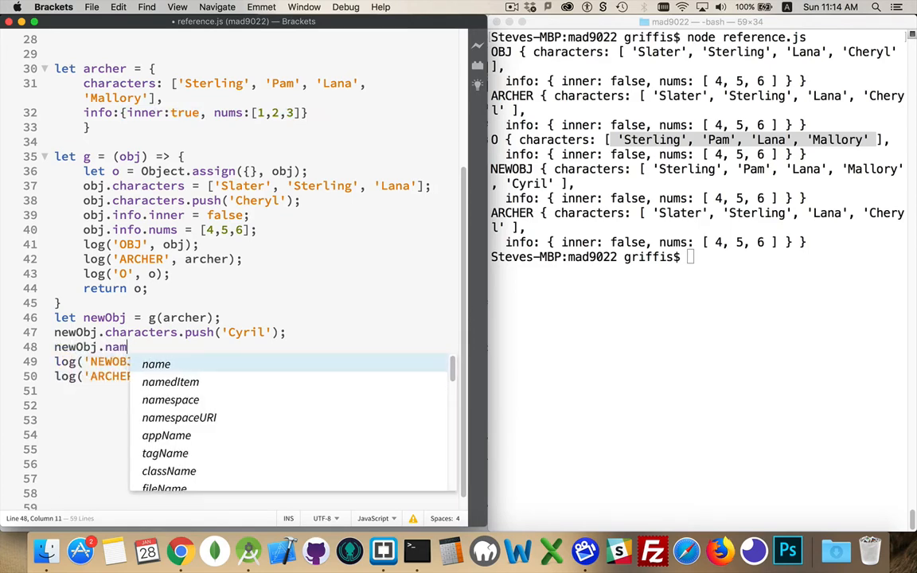
{"action": "type", "text": "info.nums"}
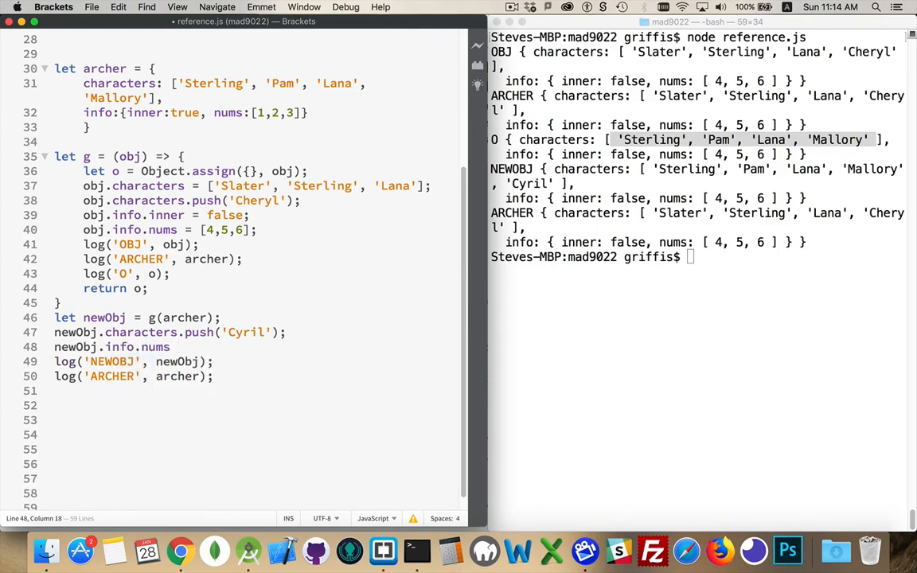
{"action": "type", "text": "="}
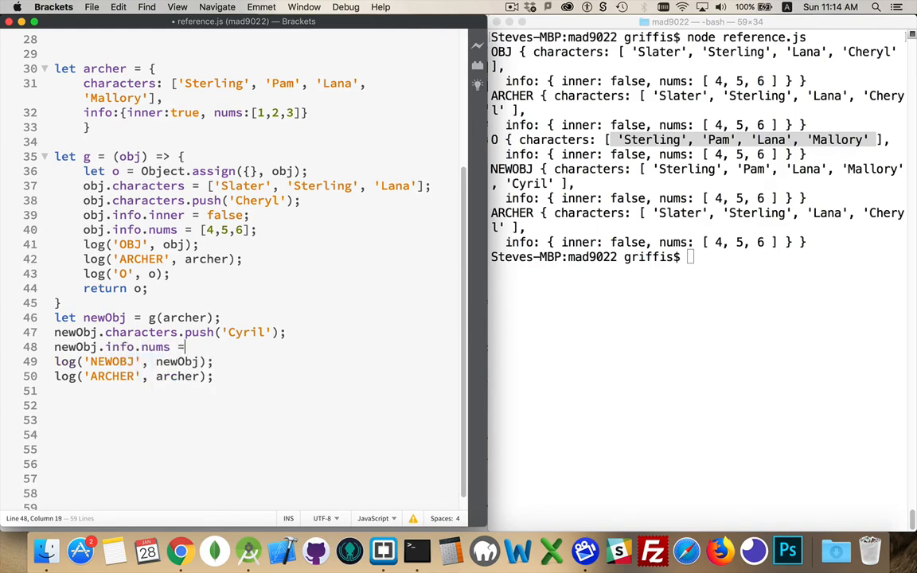
{"action": "key", "text": "backspace"}
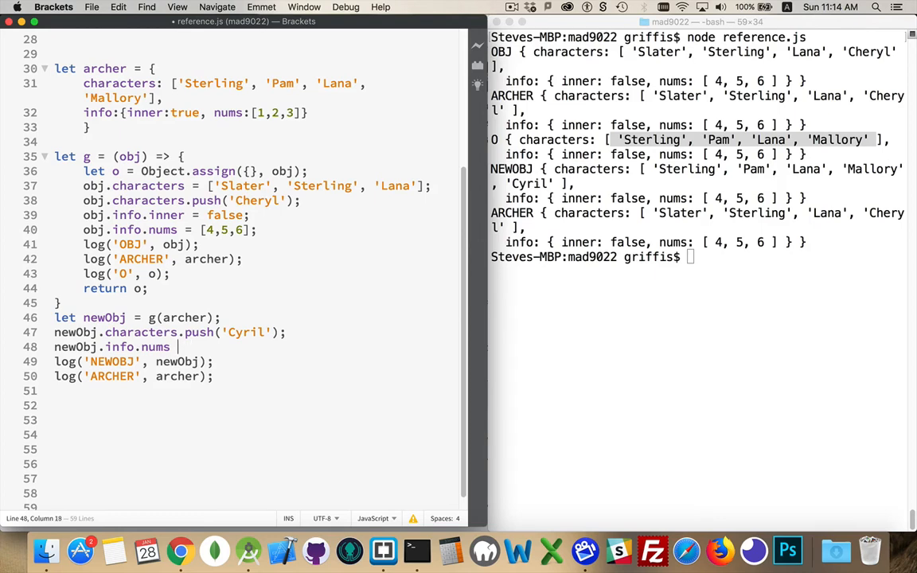
{"action": "type", "text": ".push"}
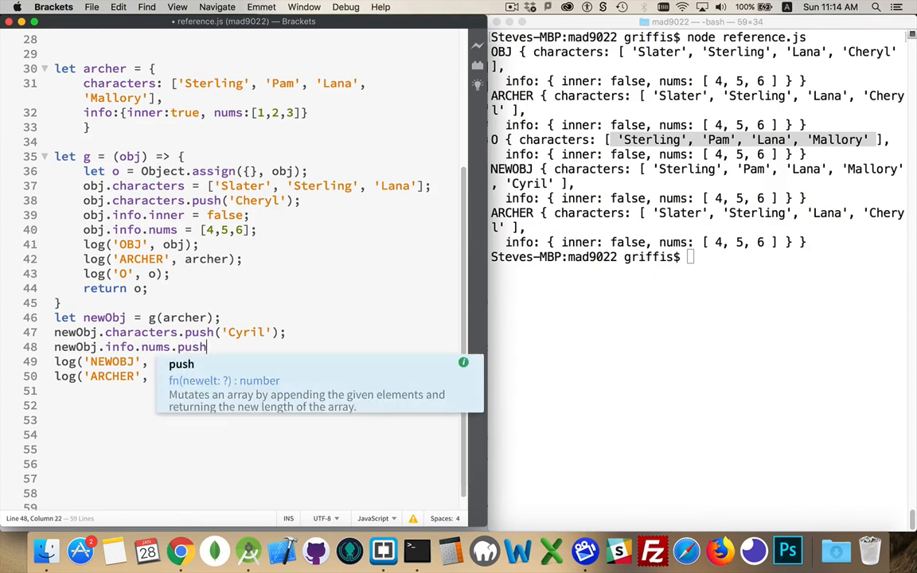
{"action": "type", "text": "()"}
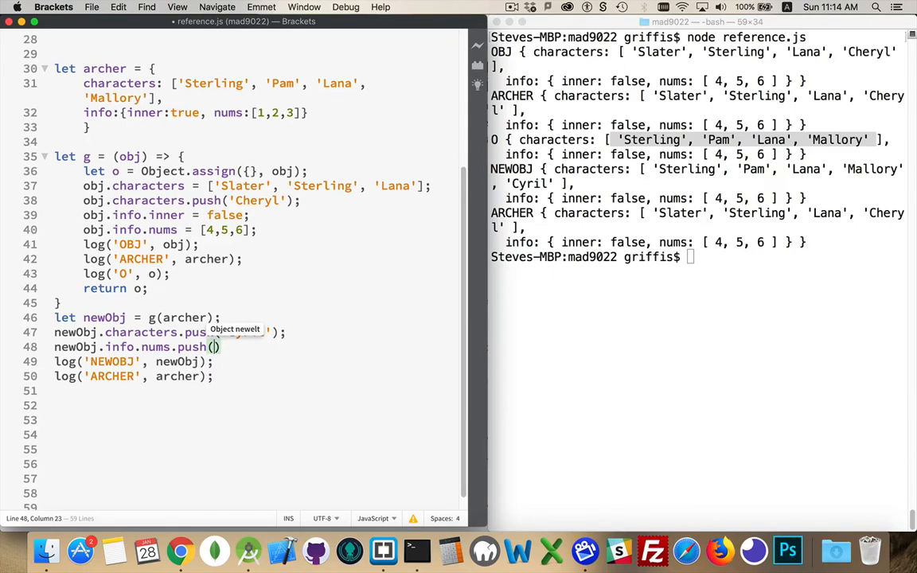
{"action": "type", "text": "8"}
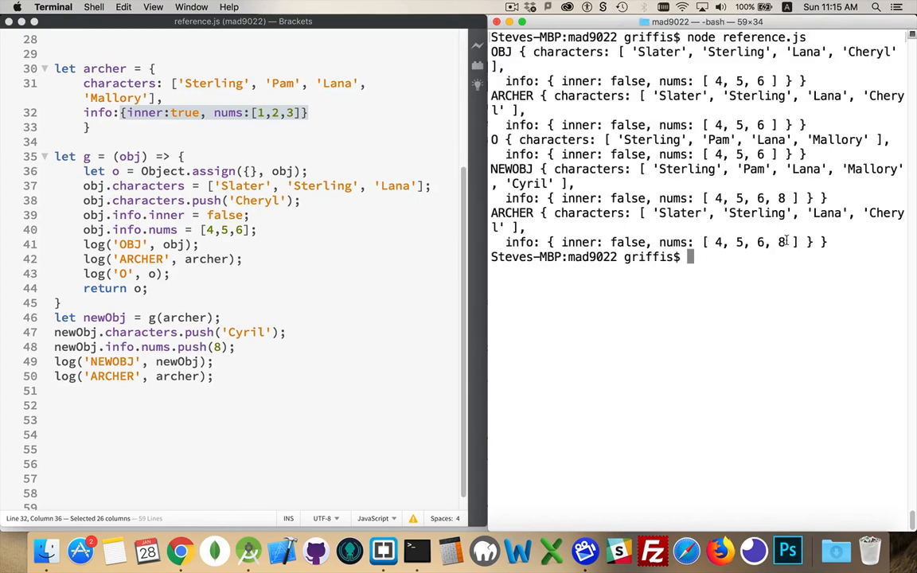
Point out the 8 in ARCHER's and NEWOBJ's nums output, then newObj assigned from g(archer)
{"action": "double_click", "coordinate": [780, 242]}
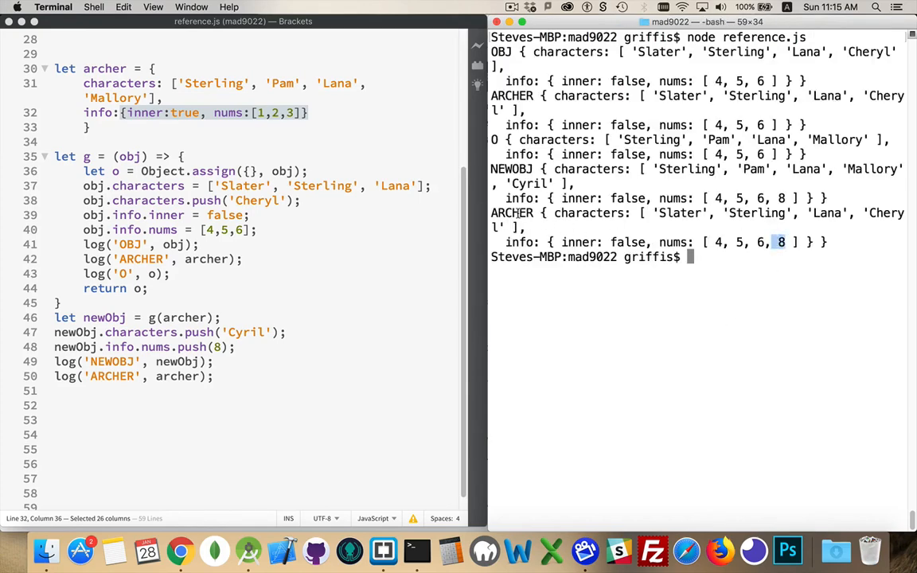
{"action": "double_click", "coordinate": [511, 213]}
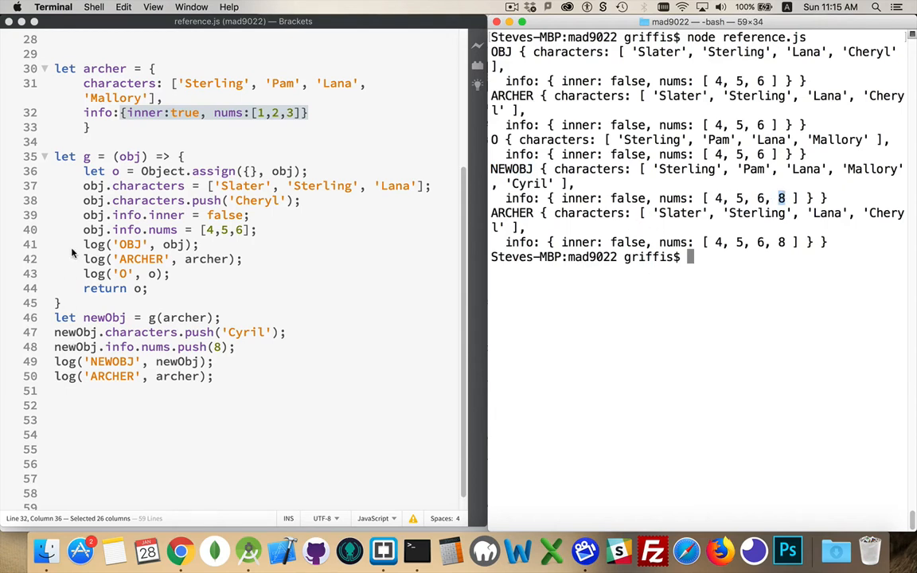
{"action": "double_click", "coordinate": [104, 317]}
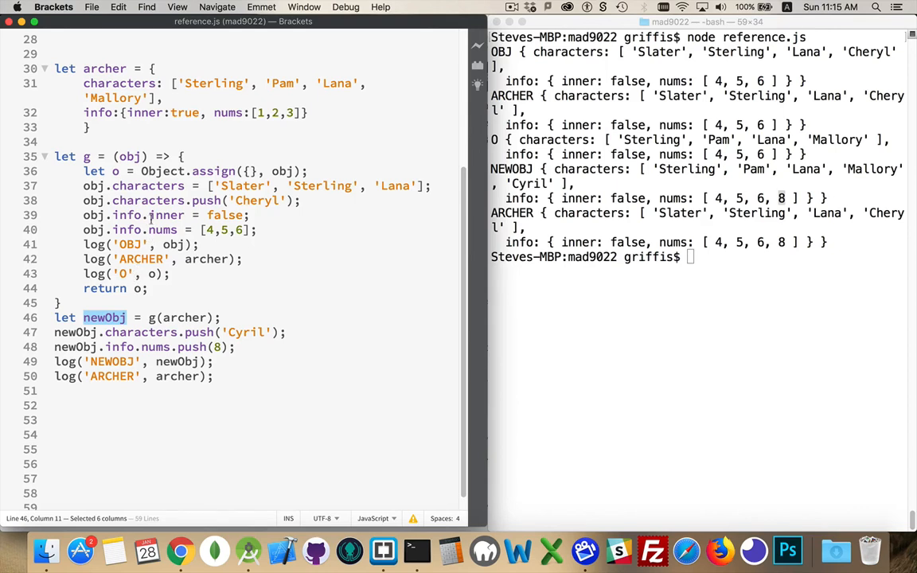
{"action": "double_click", "coordinate": [96, 112]}
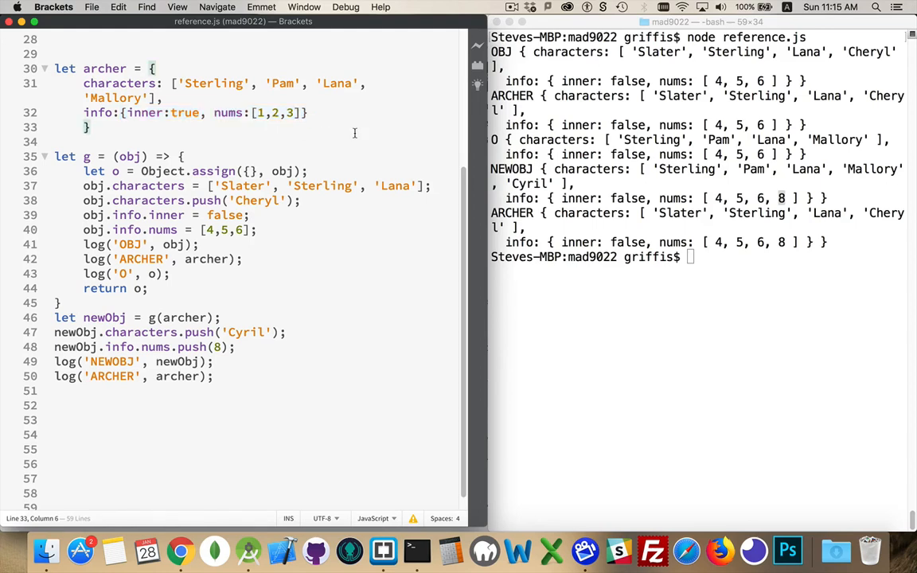
{"action": "mouse_move", "coordinate": [350, 164]}
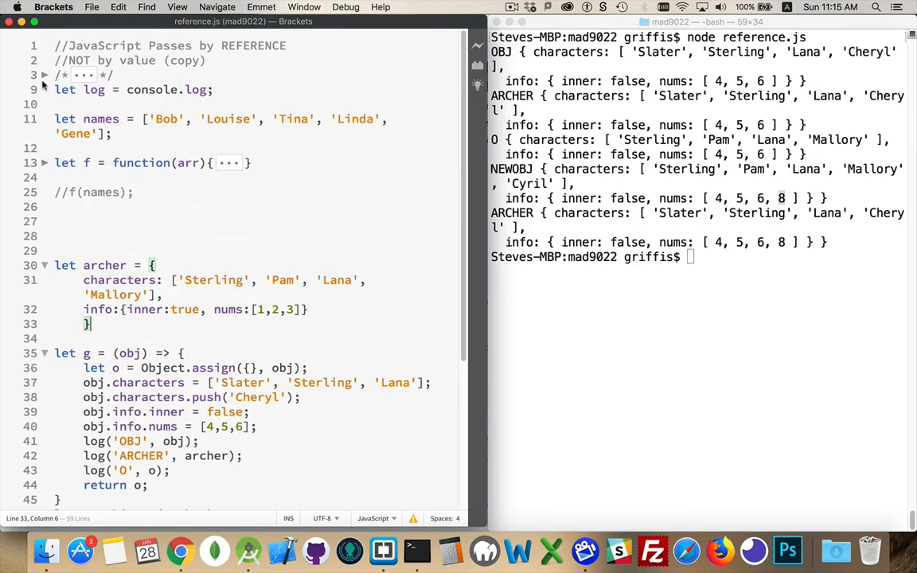
Expand the top notes comment and fill obj into JSON.parse(JSON.stringify(obj))
{"action": "left_click", "coordinate": [45, 75]}
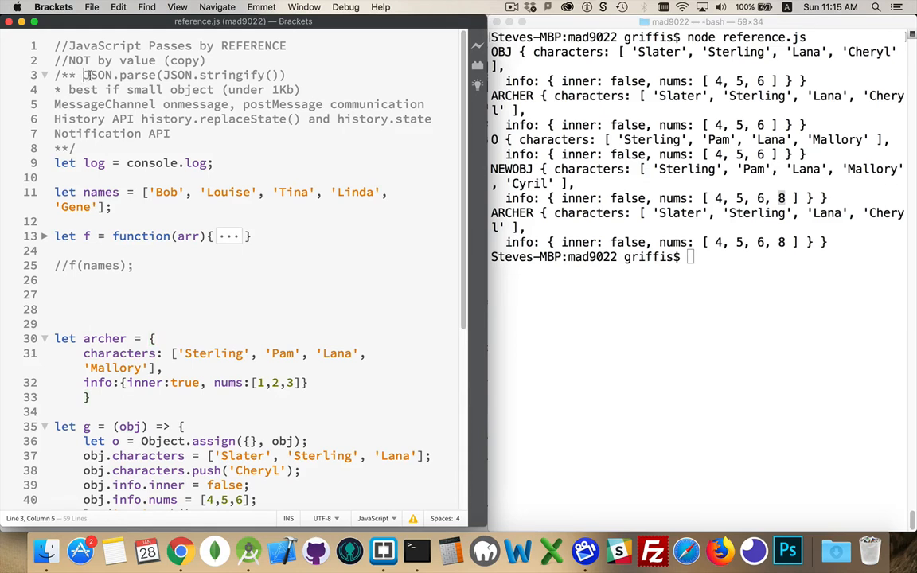
{"action": "left_click_drag", "start_coordinate": [82, 75], "coordinate": [286, 75]}
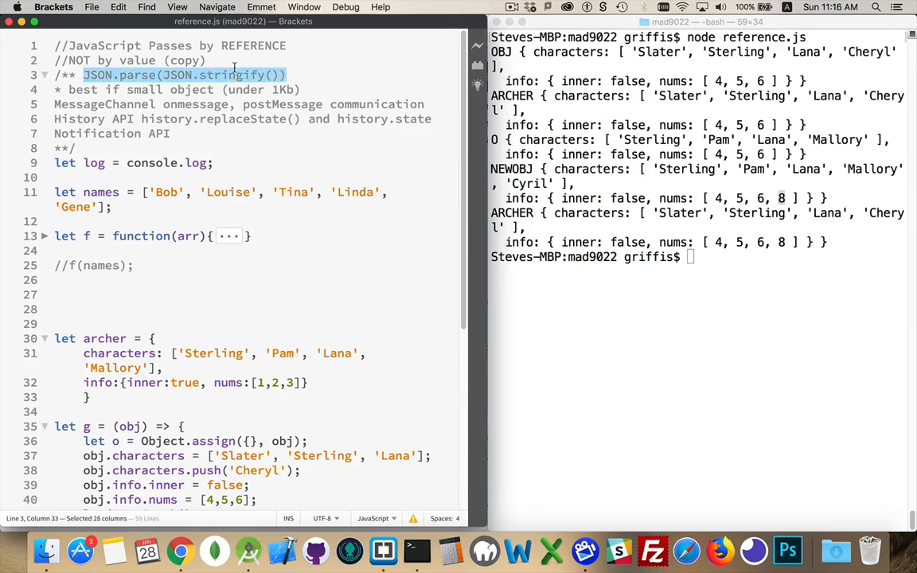
{"action": "type", "text": "o"}
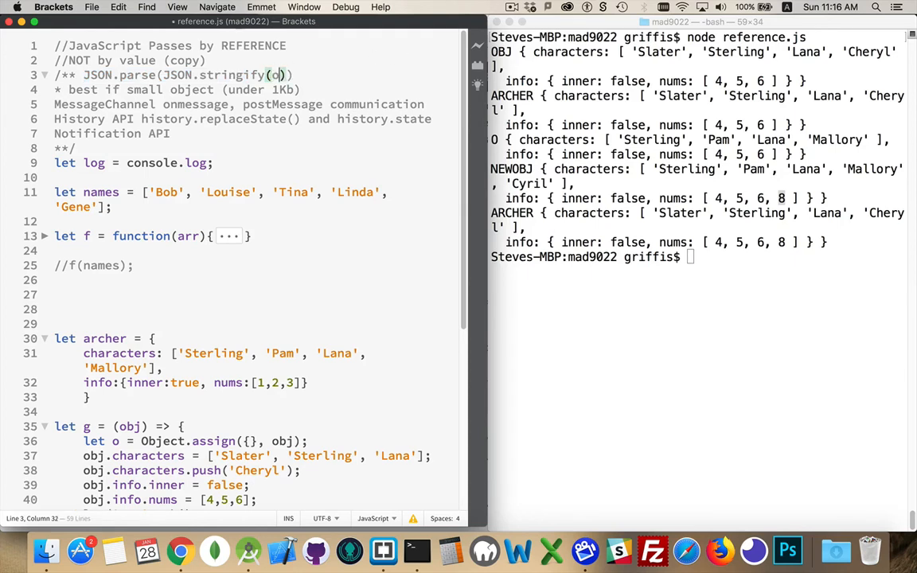
{"action": "type", "text": "bj"}
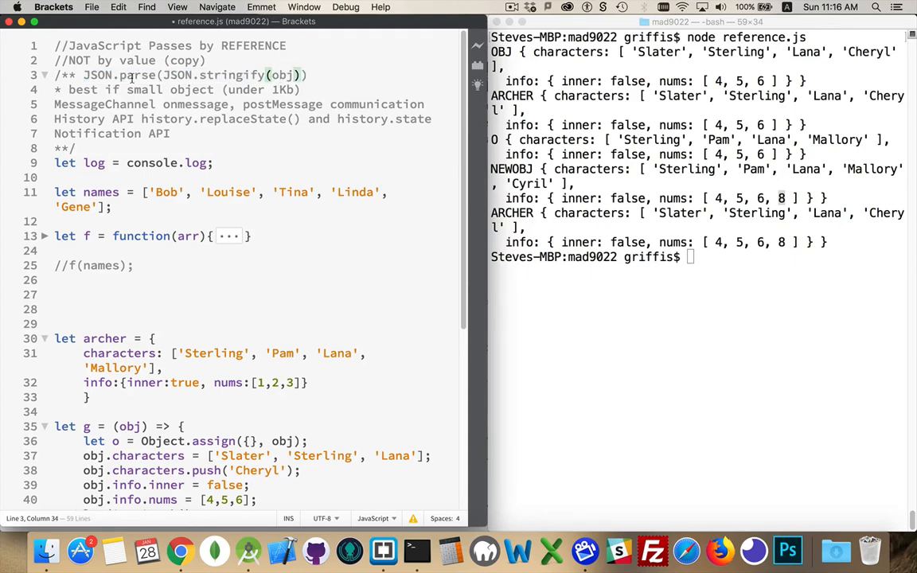
{"action": "left_click_drag", "start_coordinate": [83, 74], "coordinate": [316, 75]}
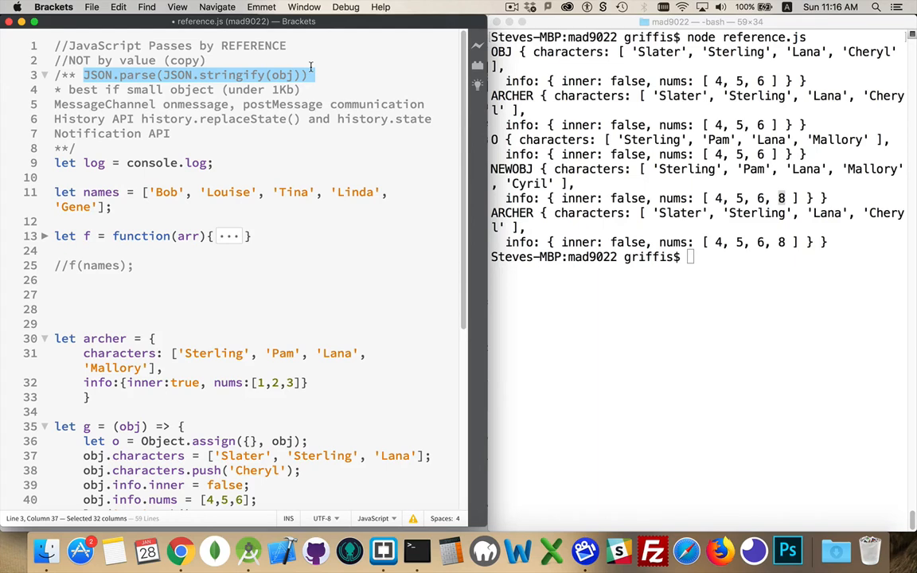
{"action": "mouse_move", "coordinate": [221, 75]}
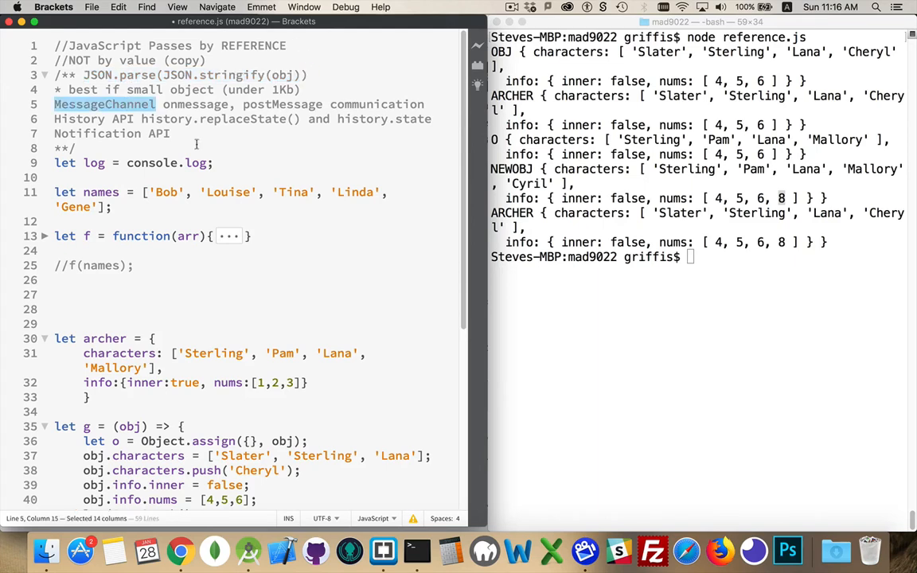
{"action": "mouse_move", "coordinate": [242, 151]}
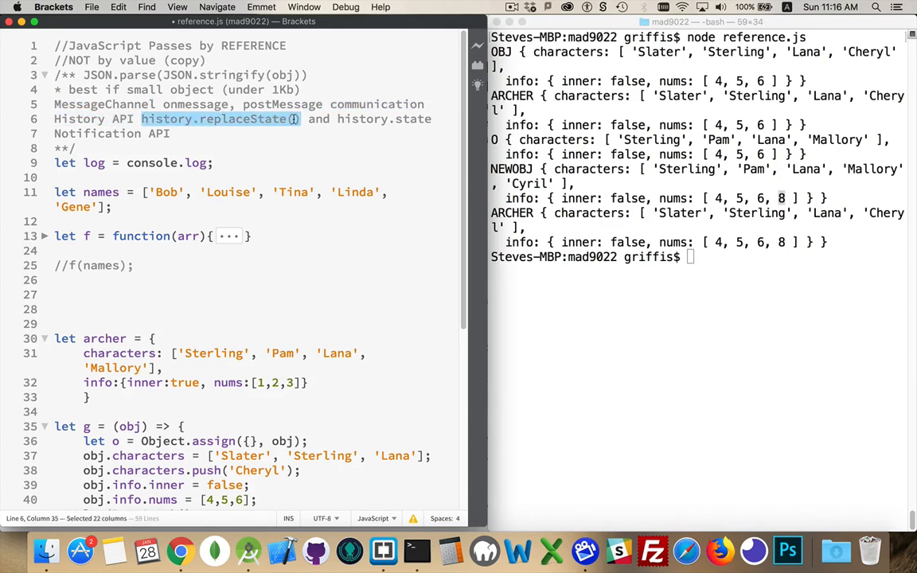
{"action": "left_click", "coordinate": [291, 118]}
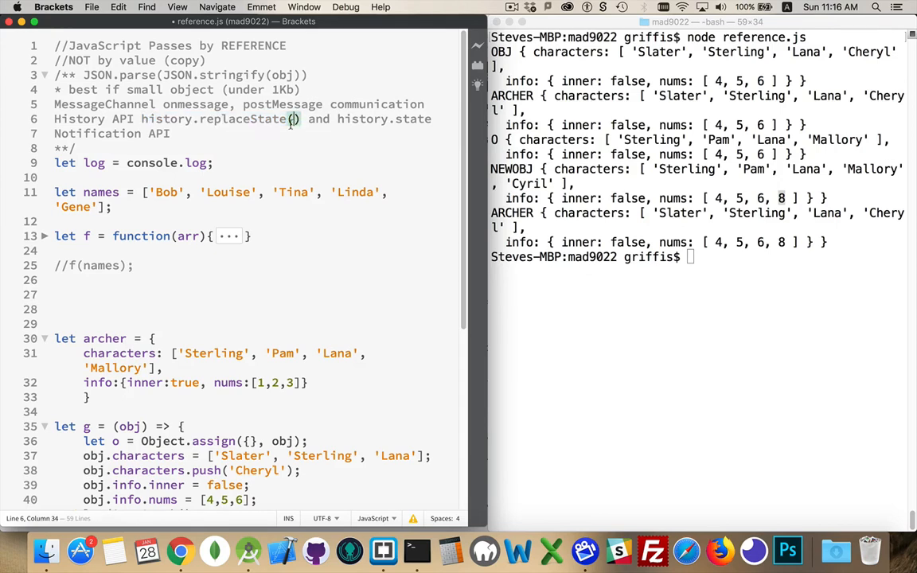
{"action": "mouse_move", "coordinate": [293, 117]}
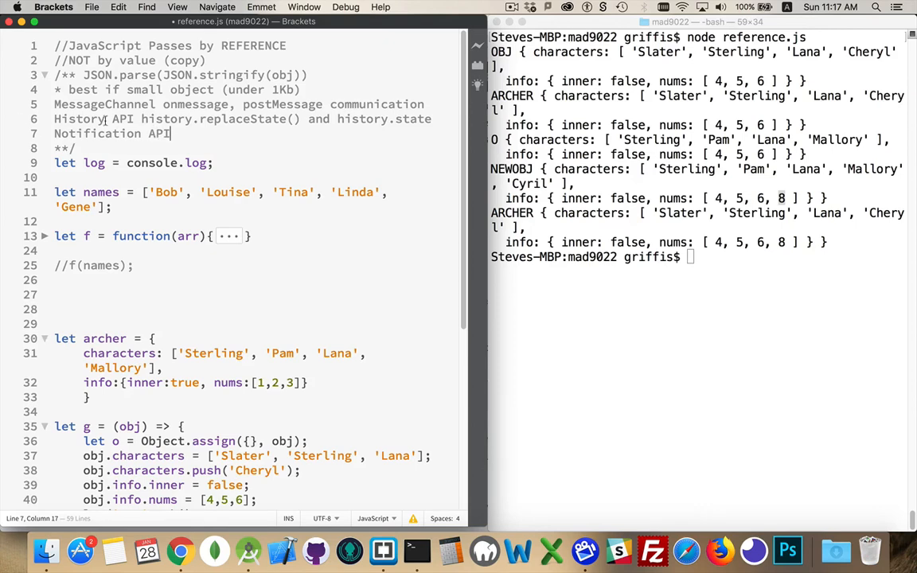
{"action": "double_click", "coordinate": [79, 118]}
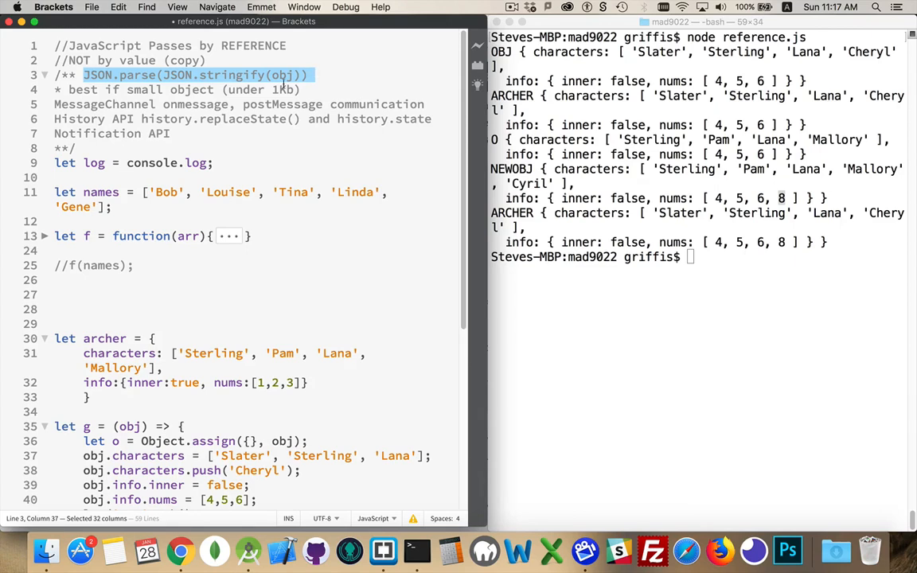
{"action": "mouse_move", "coordinate": [236, 89]}
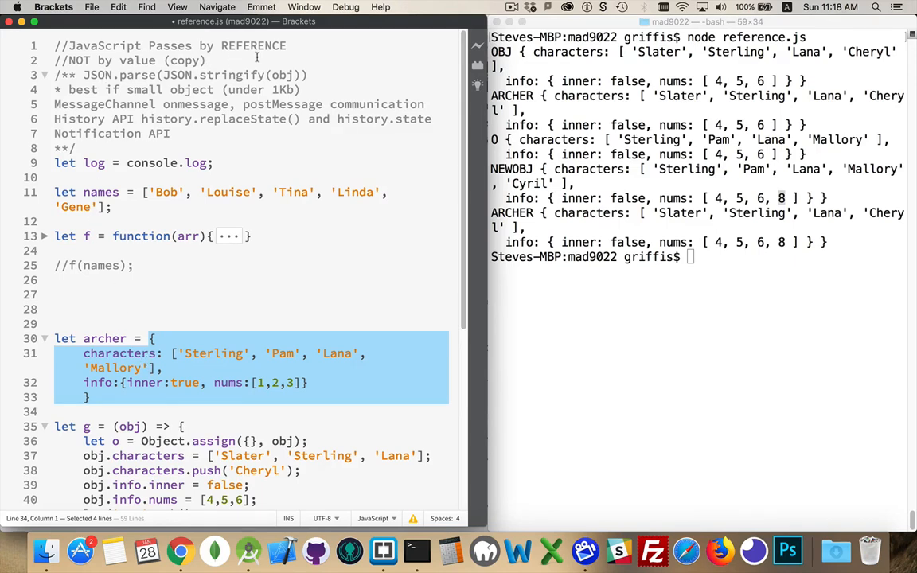
{"action": "left_click", "coordinate": [324, 75]}
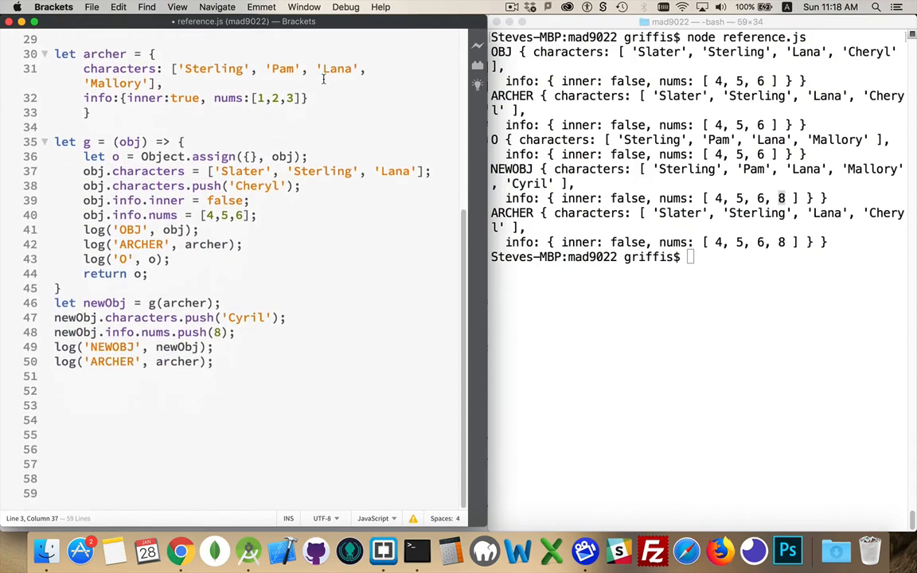
{"action": "left_click", "coordinate": [99, 200]}
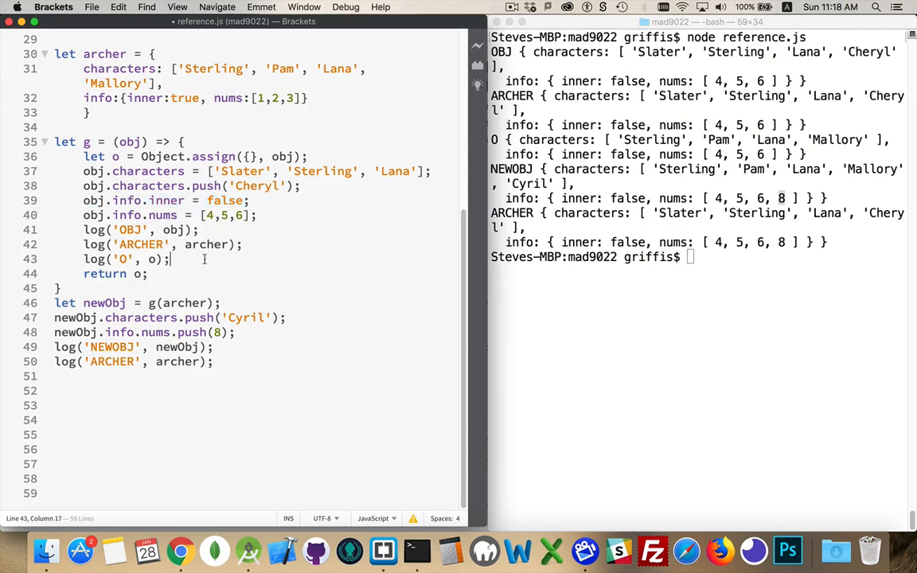
{"action": "left_click", "coordinate": [257, 215]}
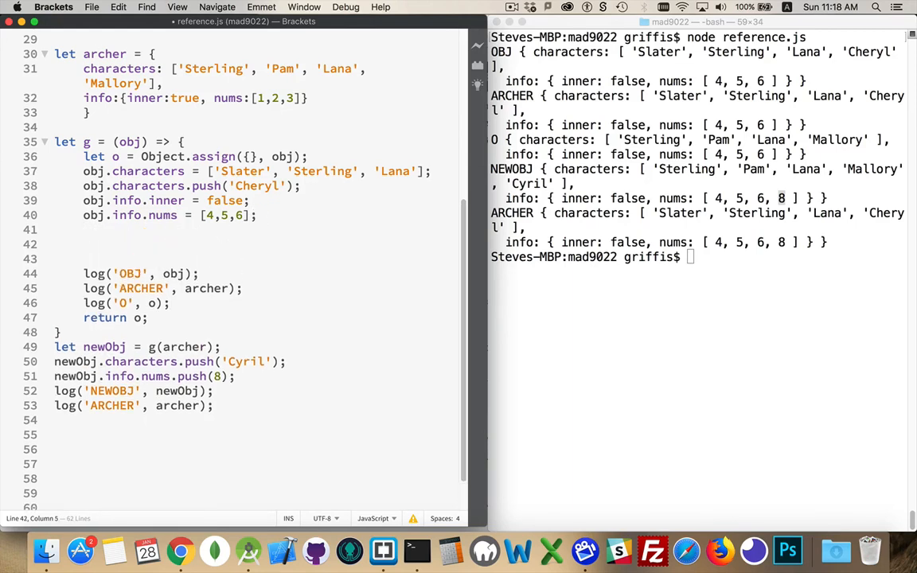
Start the line o.info = {} inside g(), then select the empty {} to replace it
{"action": "type", "text": "o"}
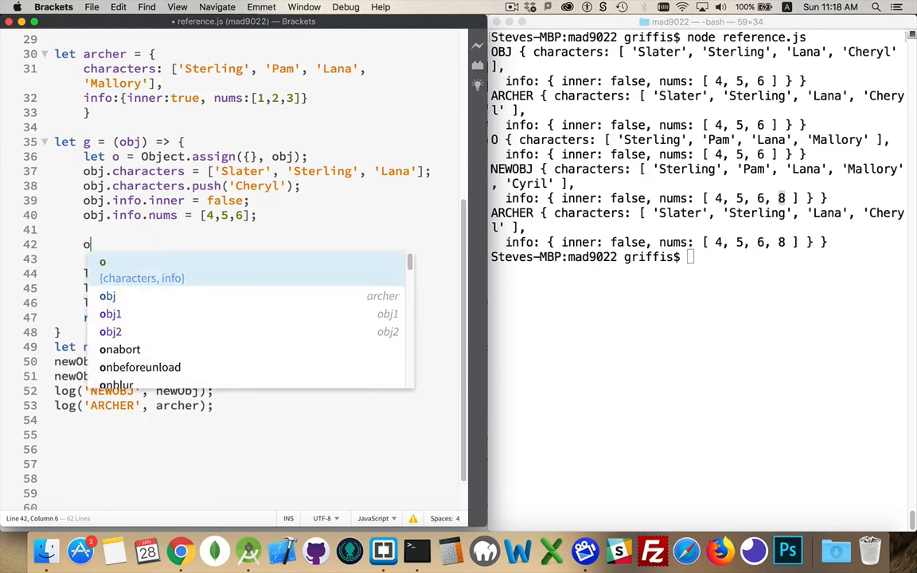
{"action": "type", "text": ".info"}
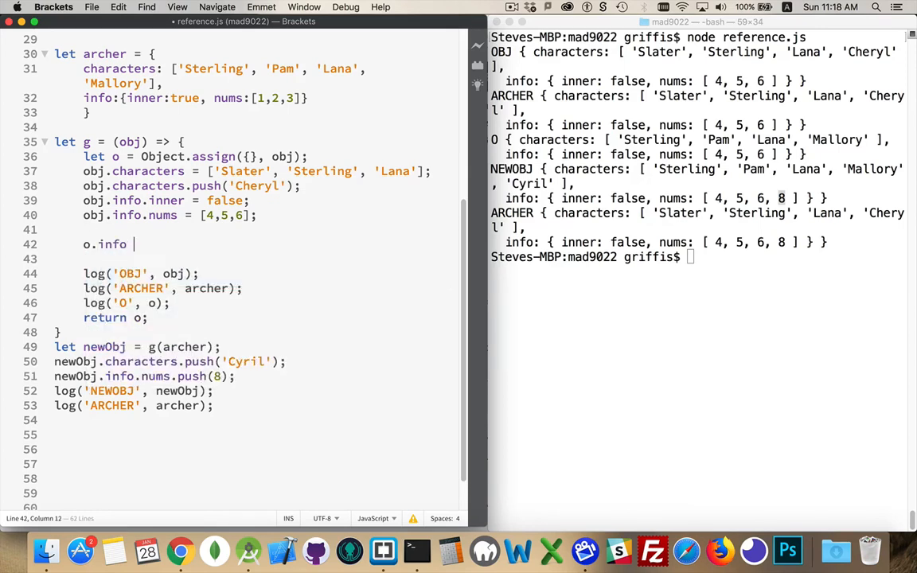
{"action": "type", "text": "= {}"}
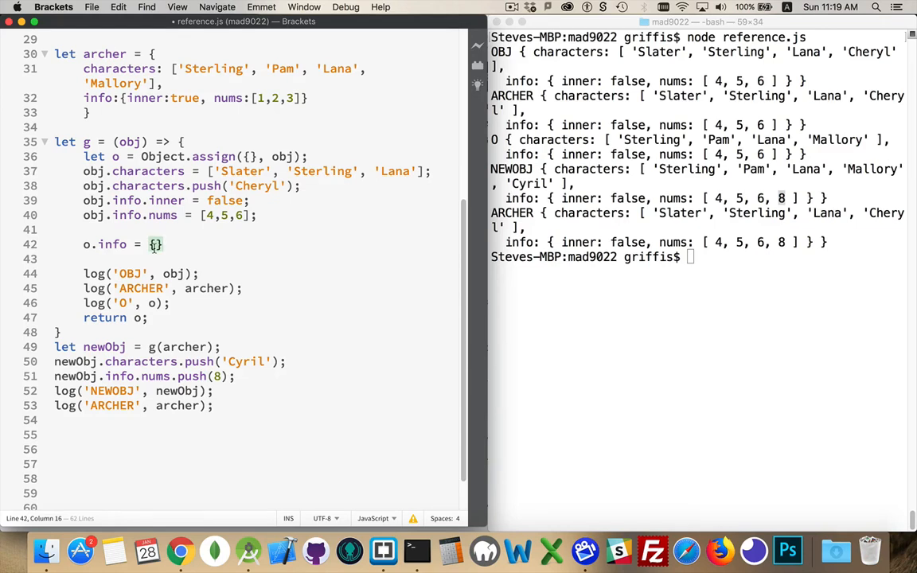
{"action": "left_click_drag", "start_coordinate": [146, 245], "coordinate": [163, 245]}
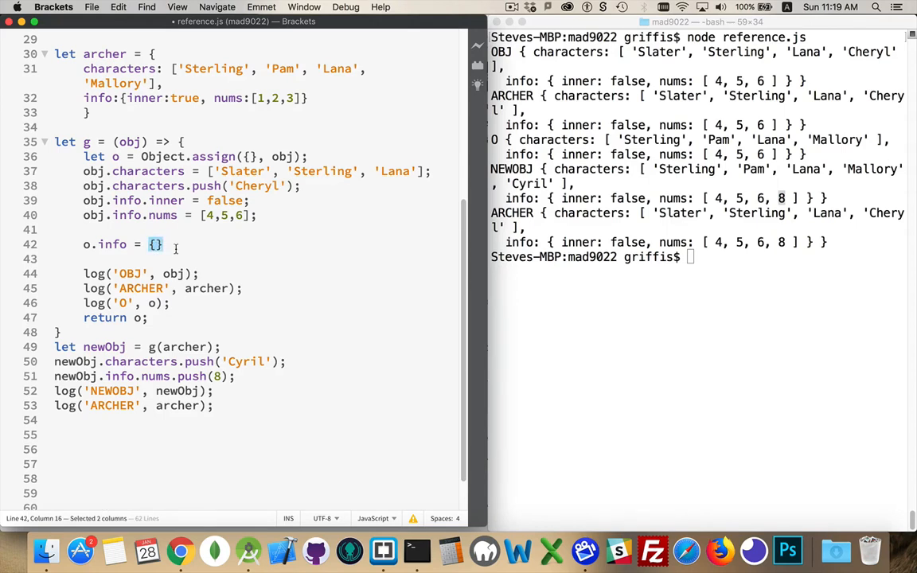
Complete it as o.info = Object.assign({}, obj.info); and point out archer's original nums [1,2,3]
{"action": "type", "text": "Object.assign("}
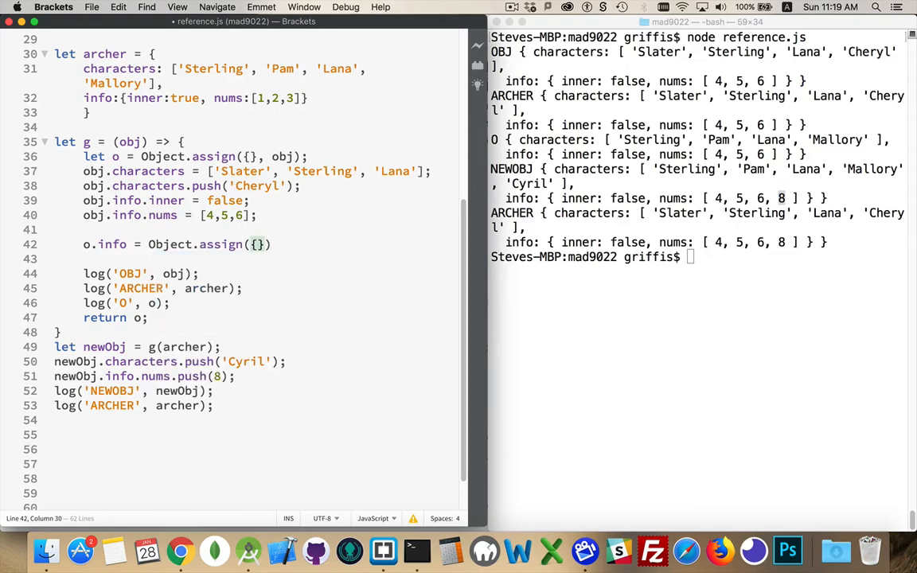
{"action": "type", "text": "obj"}
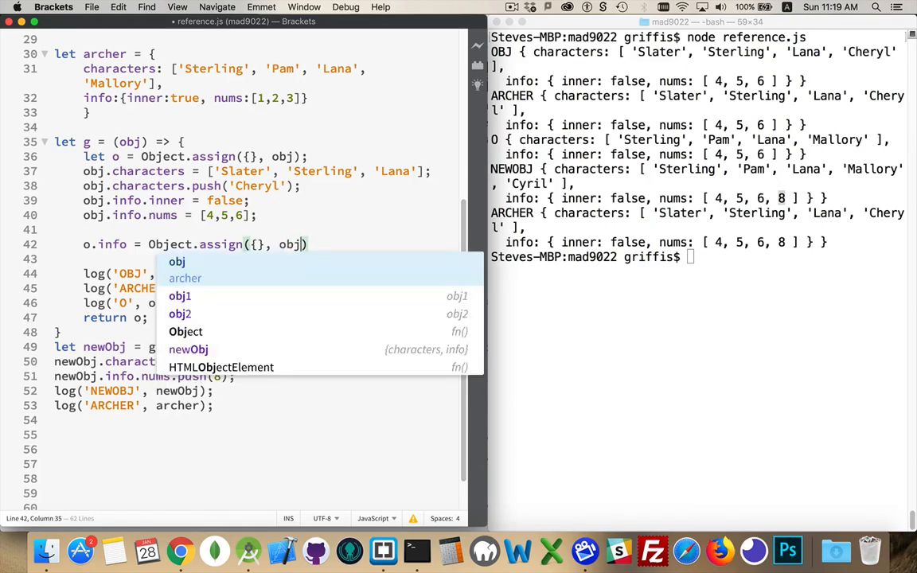
{"action": "type", "text": ".info);"}
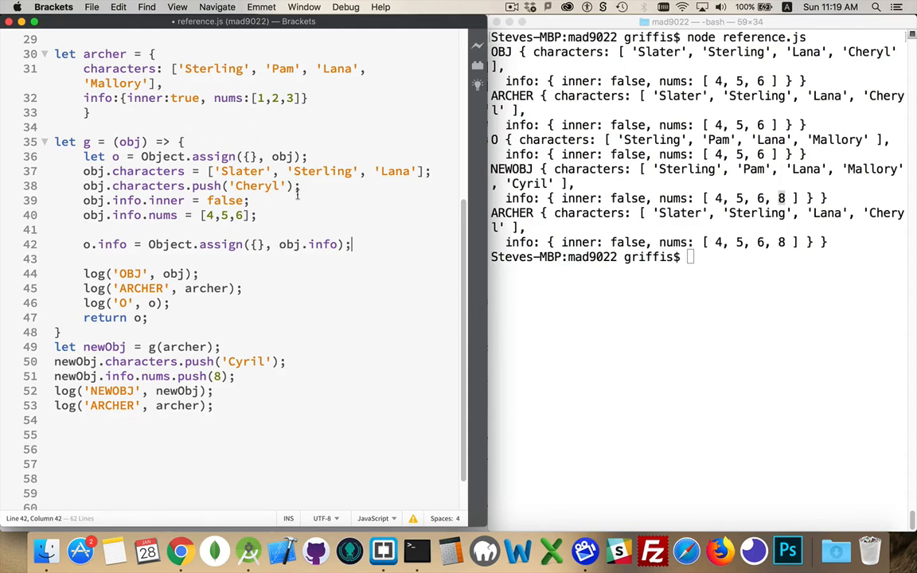
{"action": "left_click_drag", "start_coordinate": [255, 99], "coordinate": [300, 99]}
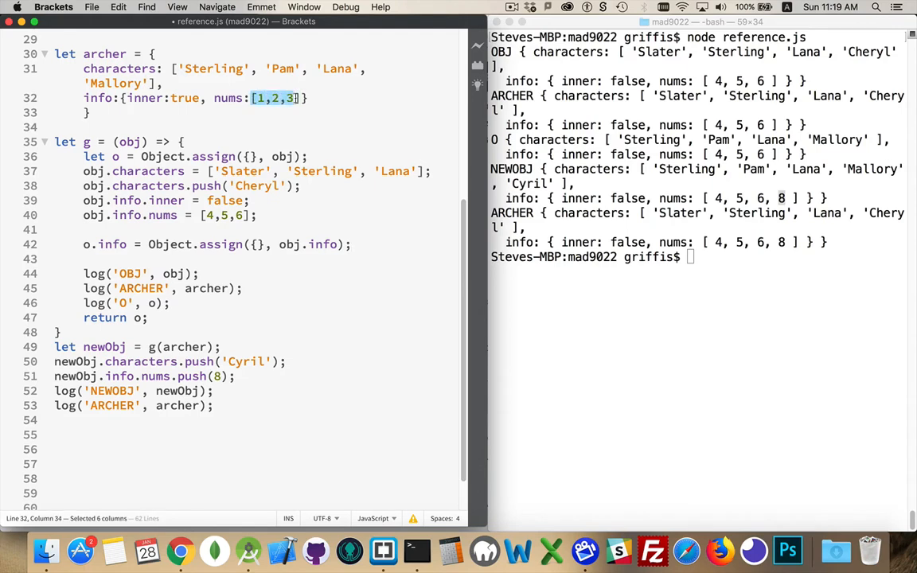